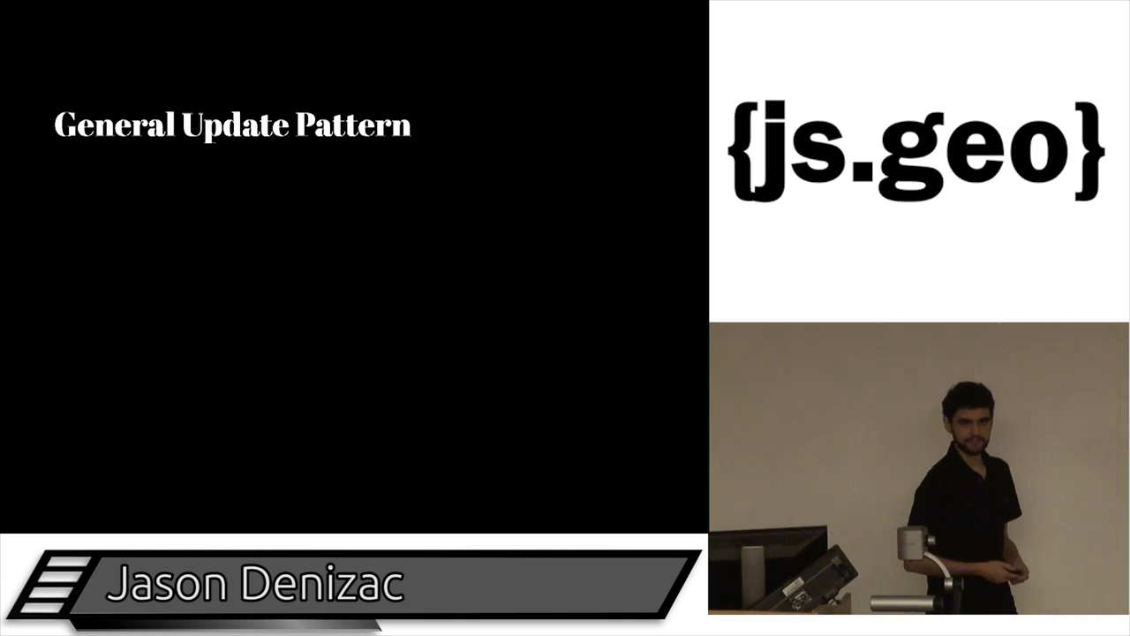
Switch from the npm leaflet-map page toward the Sublime Text 2 window.
{"action": "key", "text": "Right"}
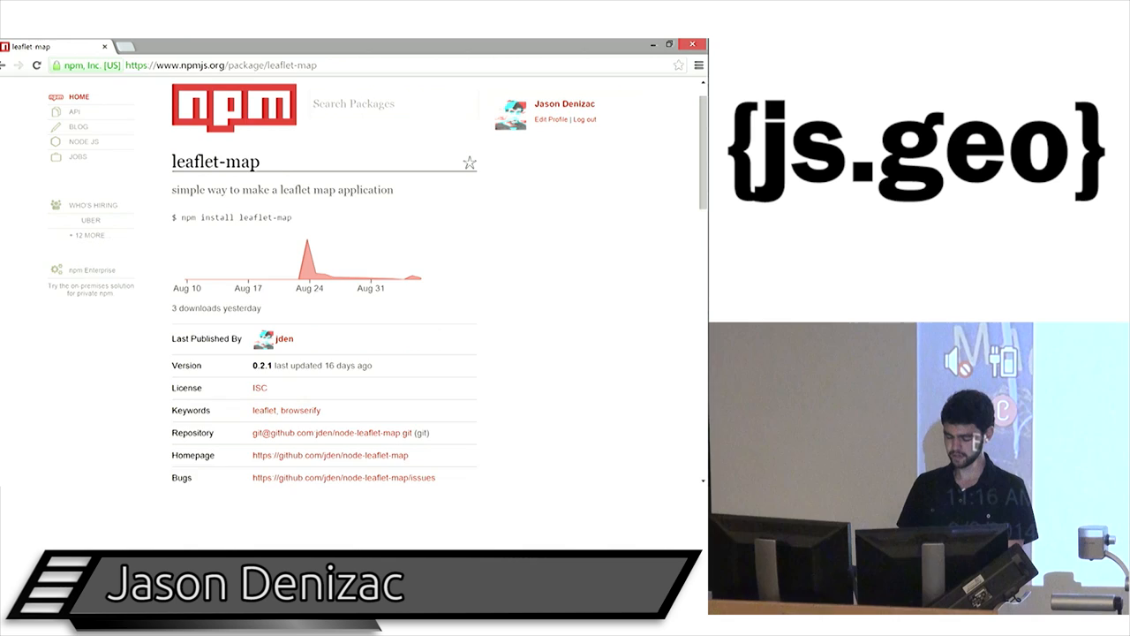
{"action": "key", "text": "alt+tab"}
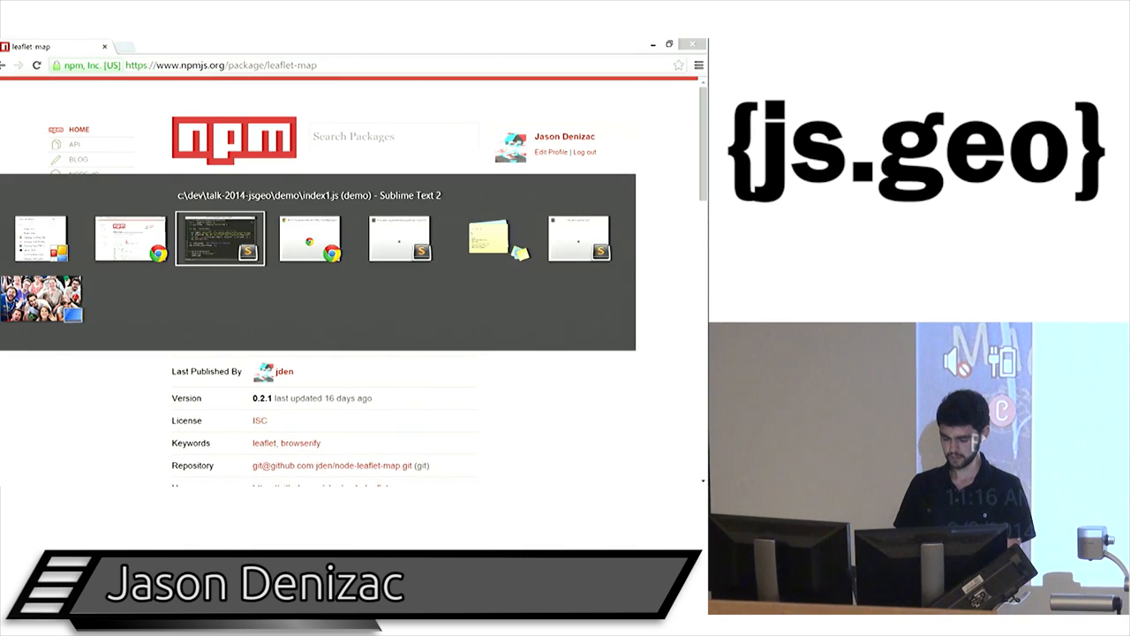
Bring index1.js forward in Sublime Text 2, explain the Chattanooga leaflet-map code, then return to the npm page.
{"action": "left_click", "coordinate": [219, 240]}
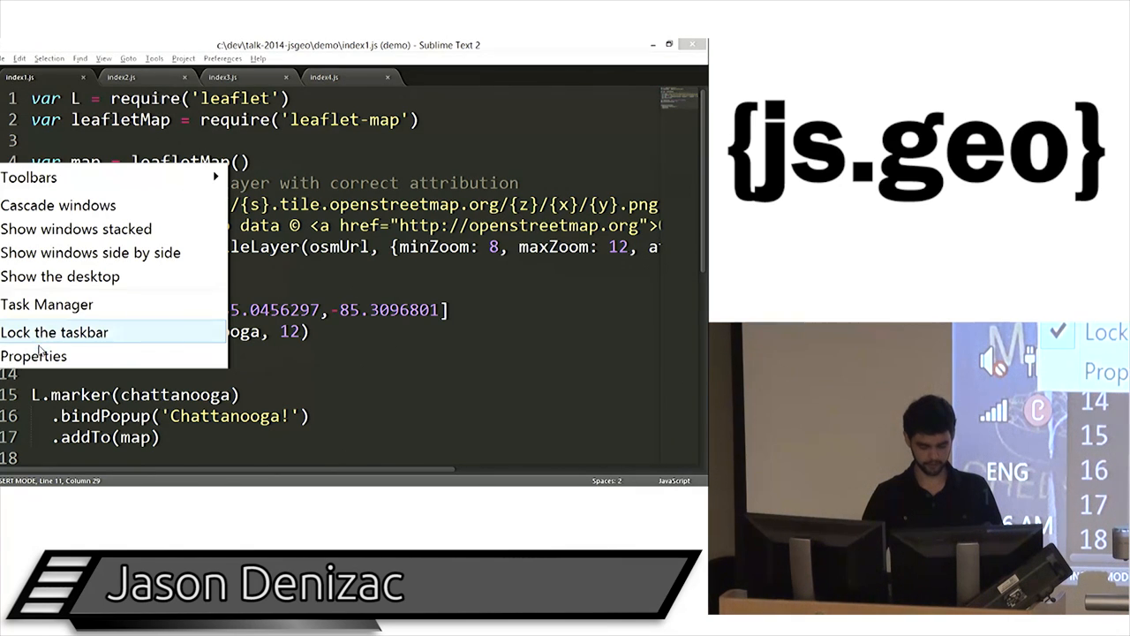
{"action": "left_click", "coordinate": [35, 356]}
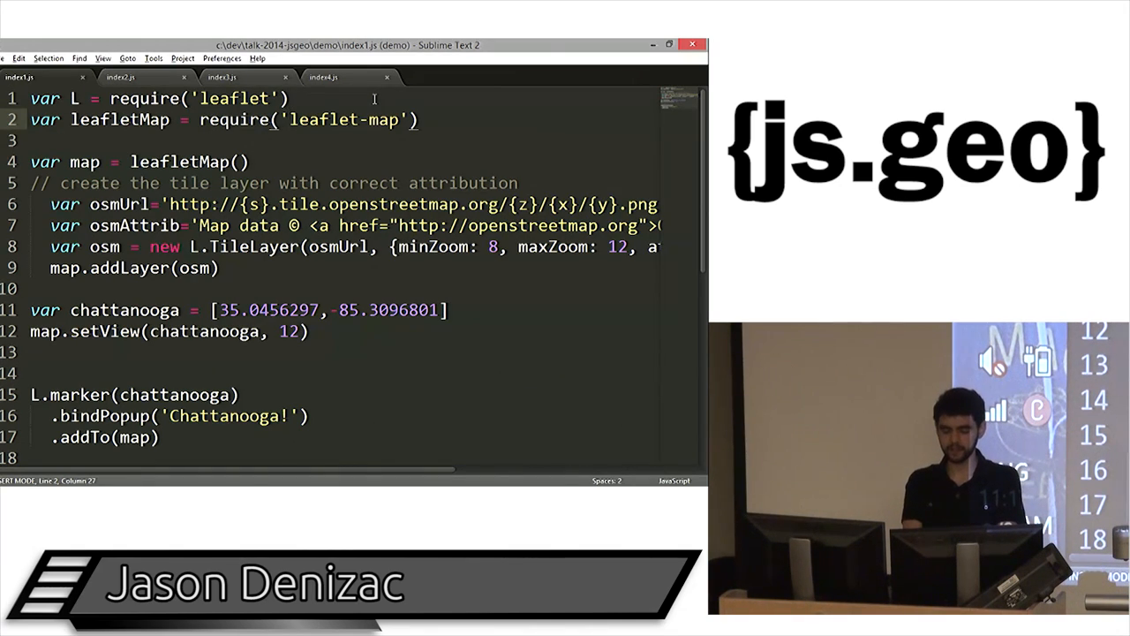
{"action": "double_click", "coordinate": [233, 99]}
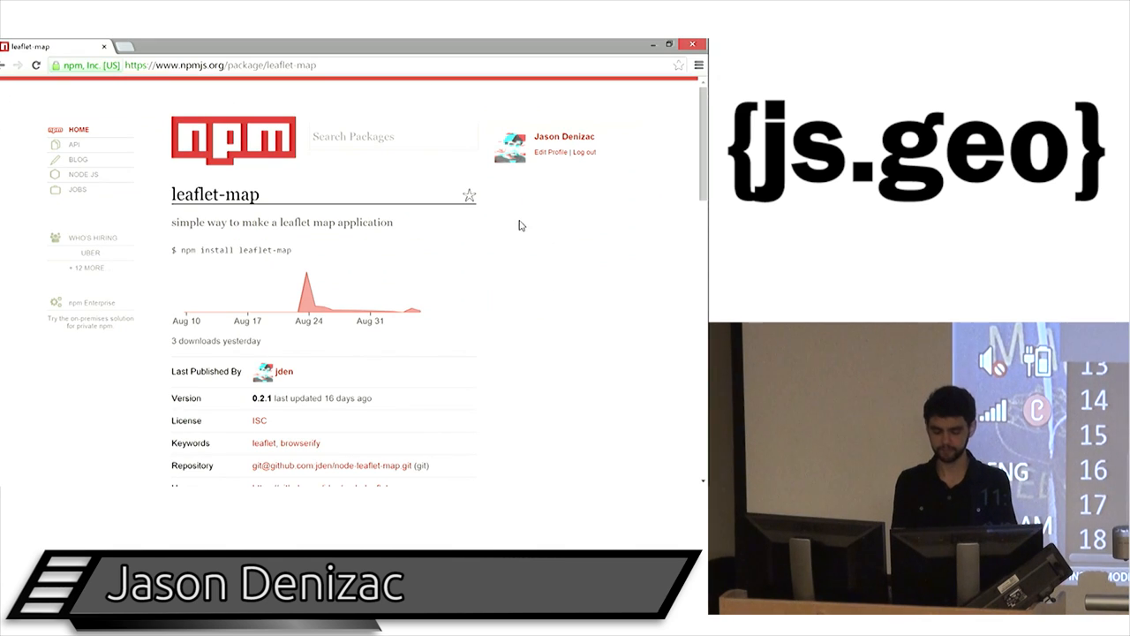
Scroll the leaflet-map npm page down to its Read Me usage example.
{"action": "scroll", "scroll_direction": "down", "scroll_amount": 3}
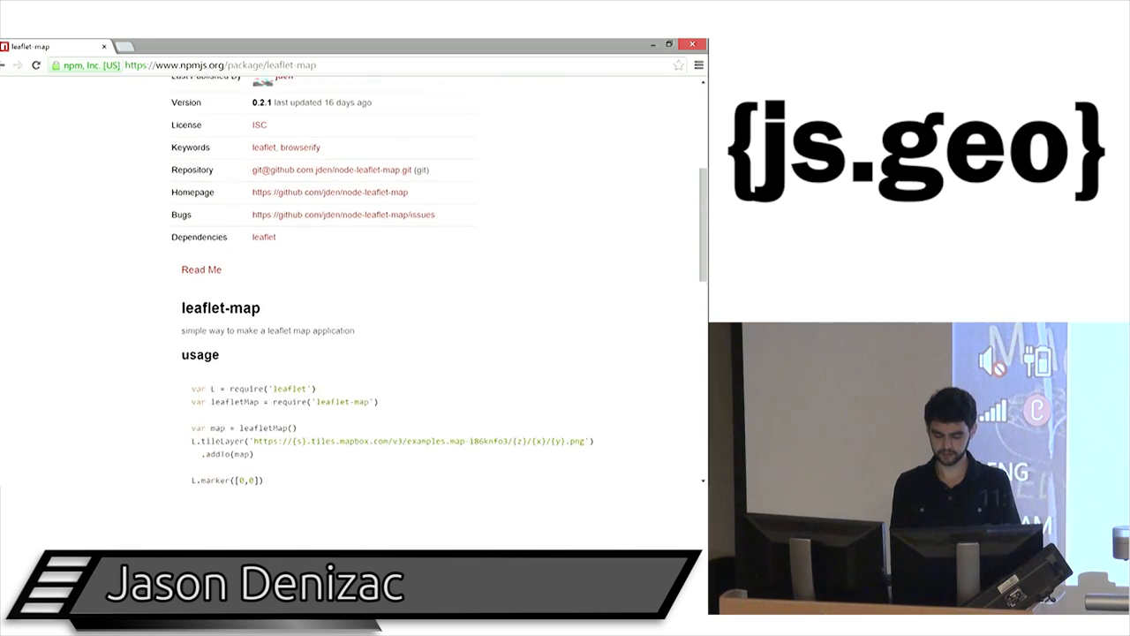
{"action": "scroll", "scroll_direction": "down", "scroll_amount": 3}
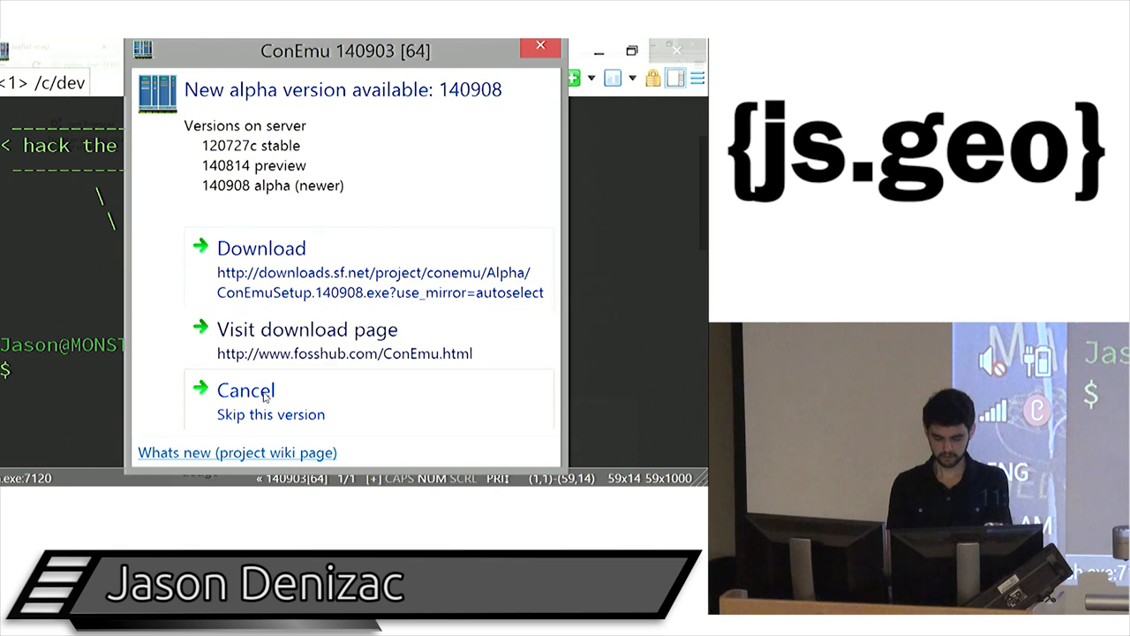
Dismiss the ConEmu update notice and cd into the talk-2014-jsgeo folder.
{"action": "left_click", "coordinate": [248, 391]}
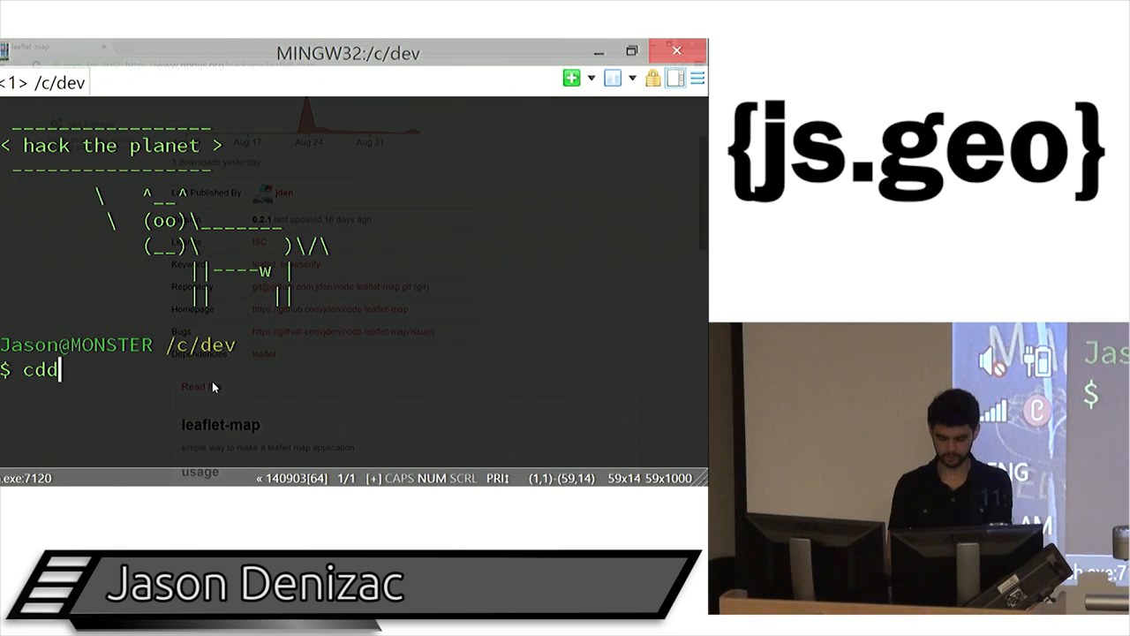
{"action": "type", "text": "talk-"}
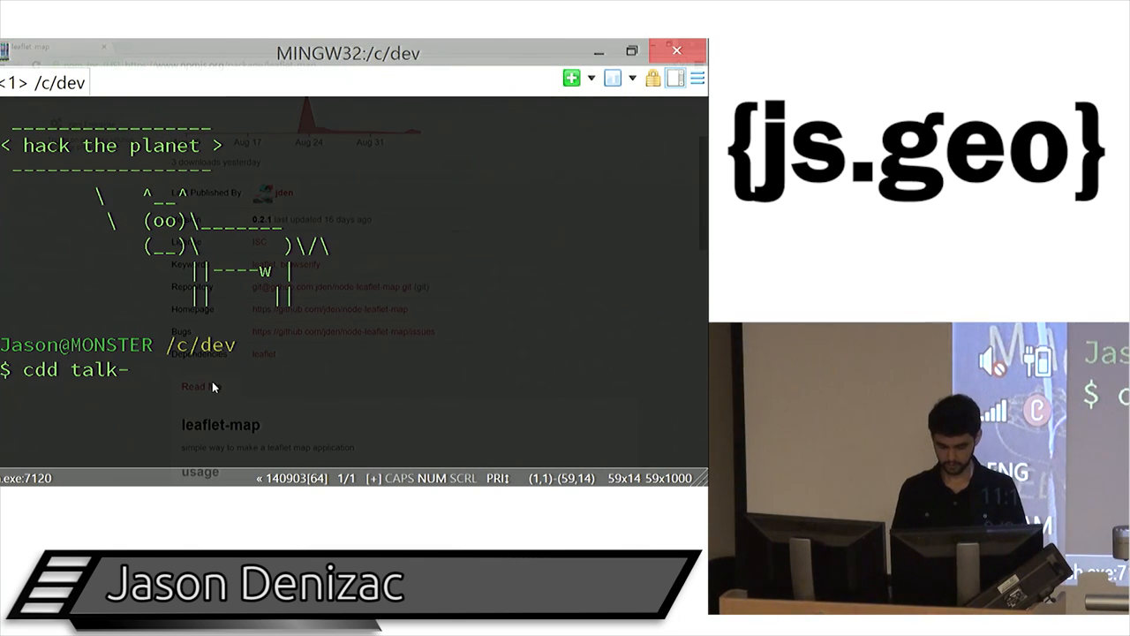
{"action": "type", "text": "2014-jsgeo/"}
{"action": "type", "text": "cd"}
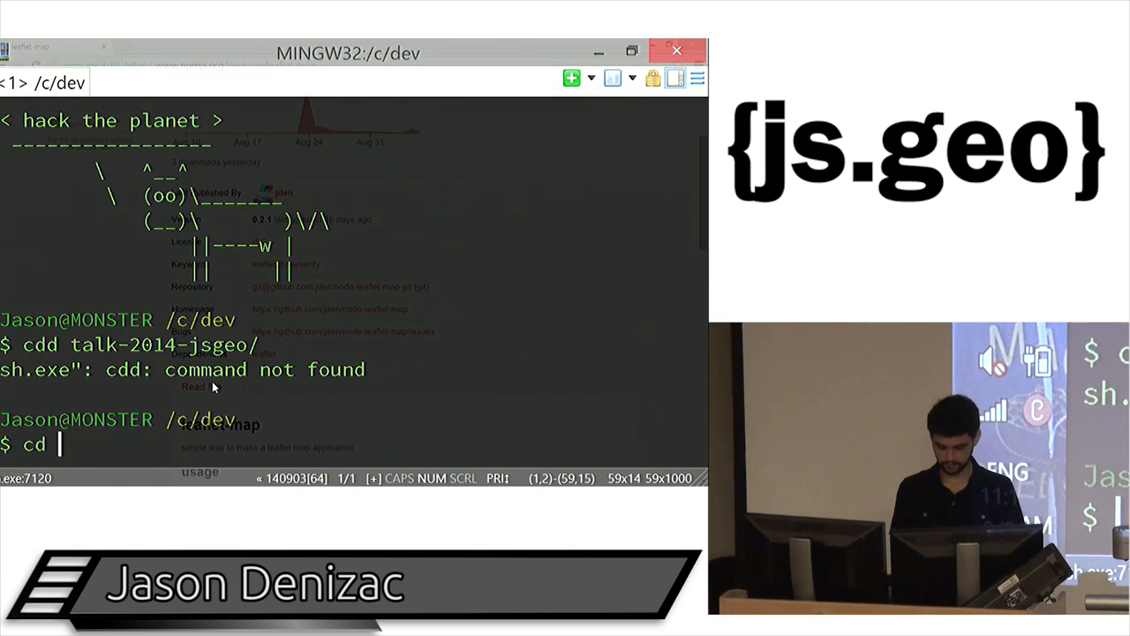
{"action": "type", "text": "talk-2014-"}
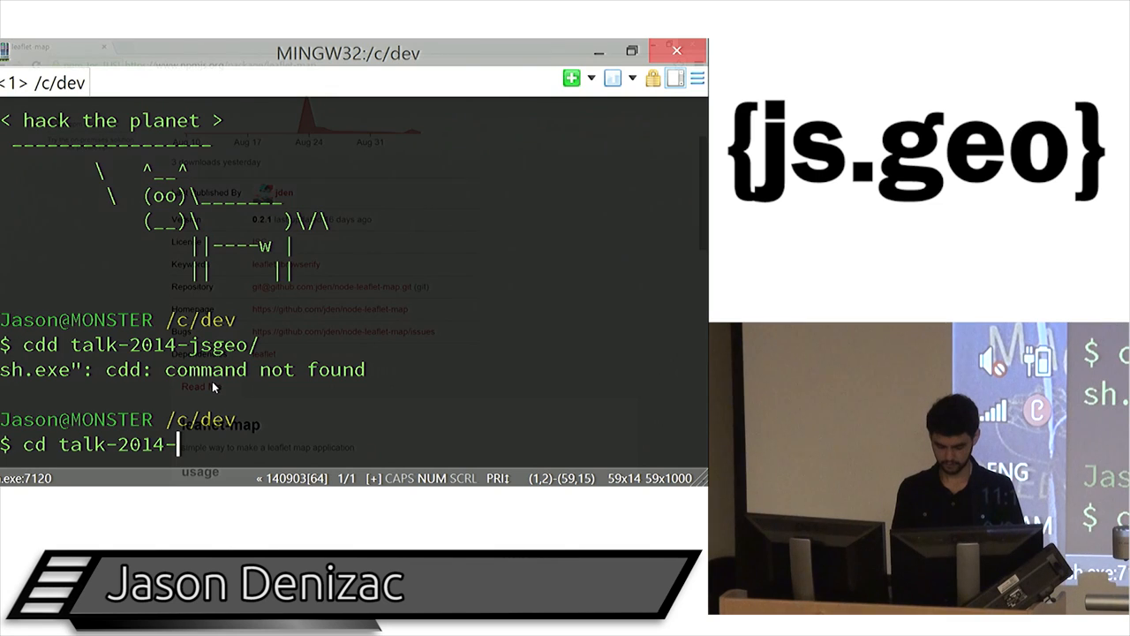
{"action": "type", "text": "jsgeo"}
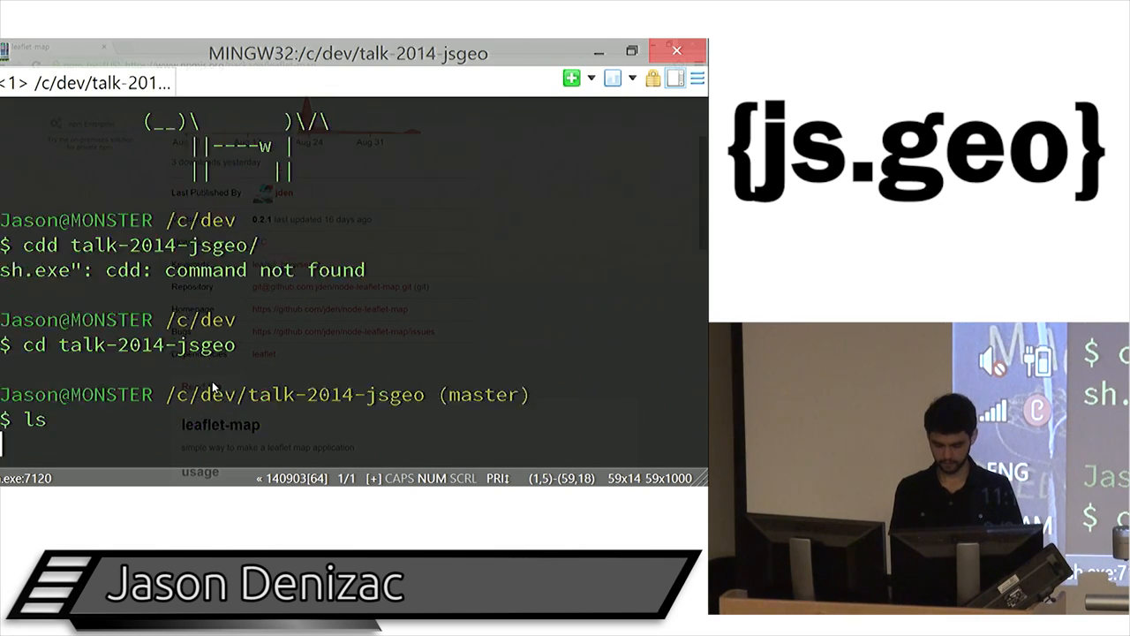
Move into the demo folder and launch the demo with npm.
{"action": "type", "text": "cd demo"}
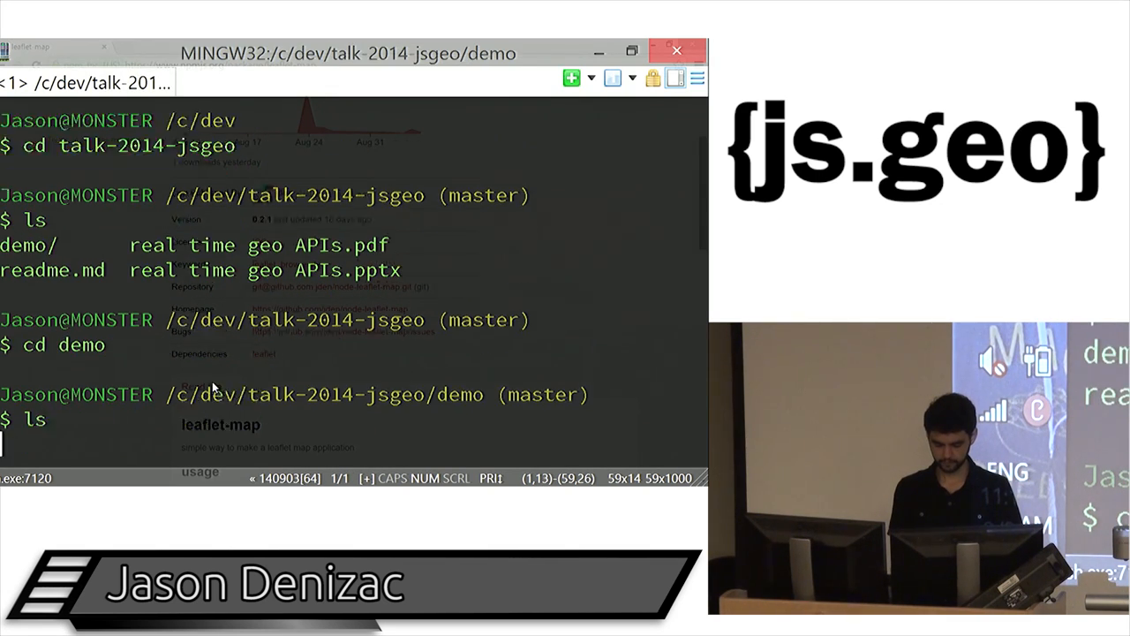
{"action": "type", "text": "npm"}
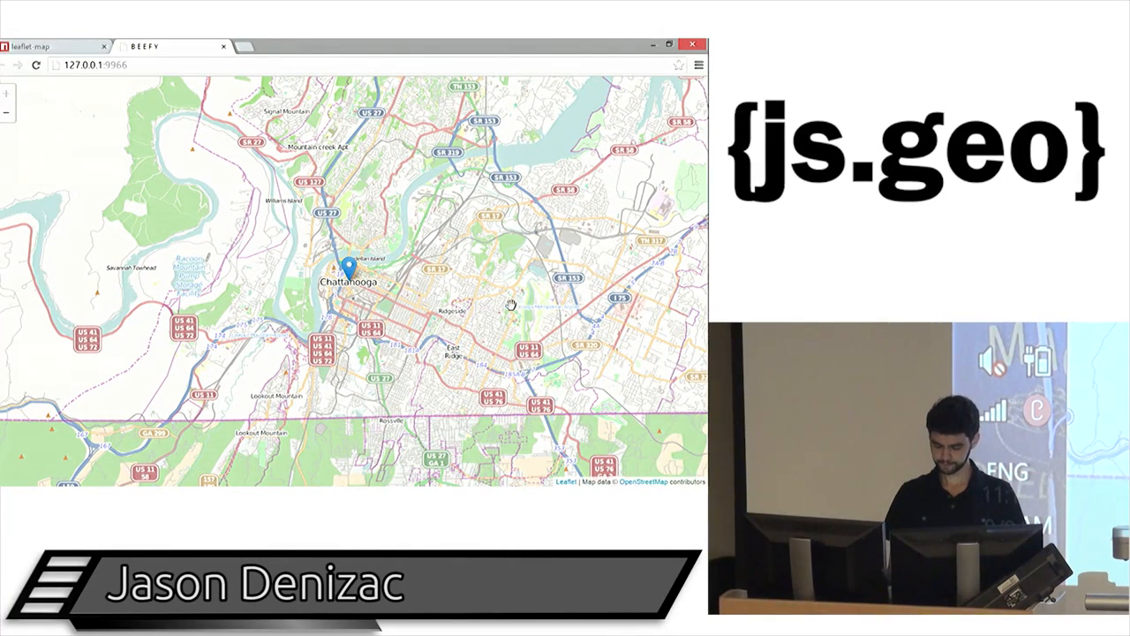
Show the Chattanooga map demo at 127.0.0.1:9966, then return to Sublime Text 2.
{"action": "left_click", "coordinate": [346, 269]}
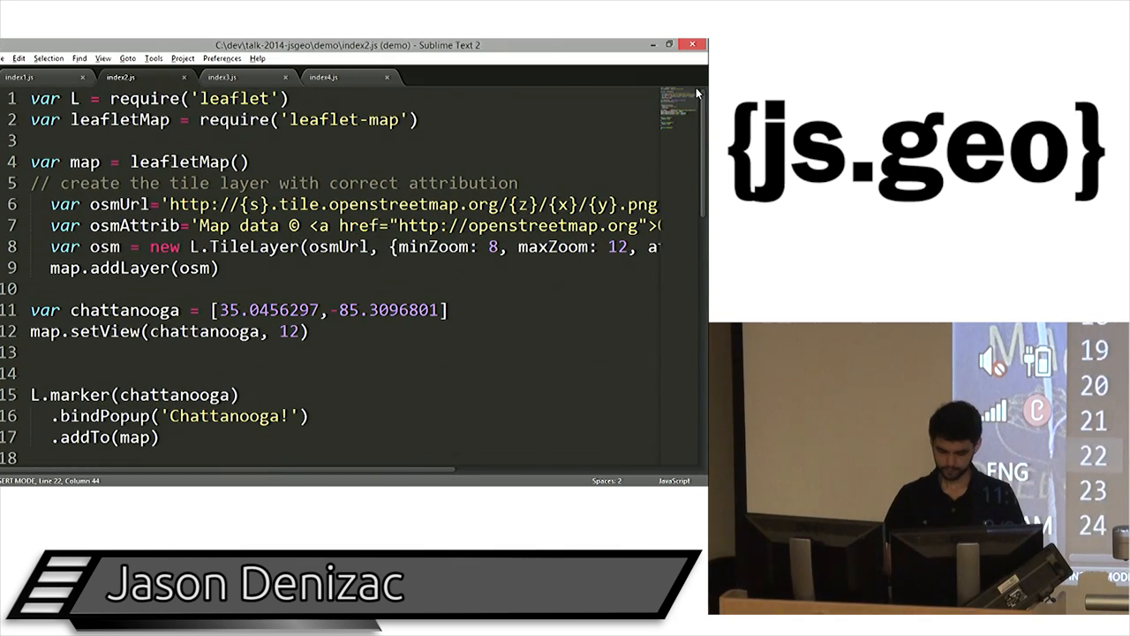
{"action": "scroll", "scroll_direction": "down", "scroll_amount": 3}
{"action": "type", "text": "curl"}
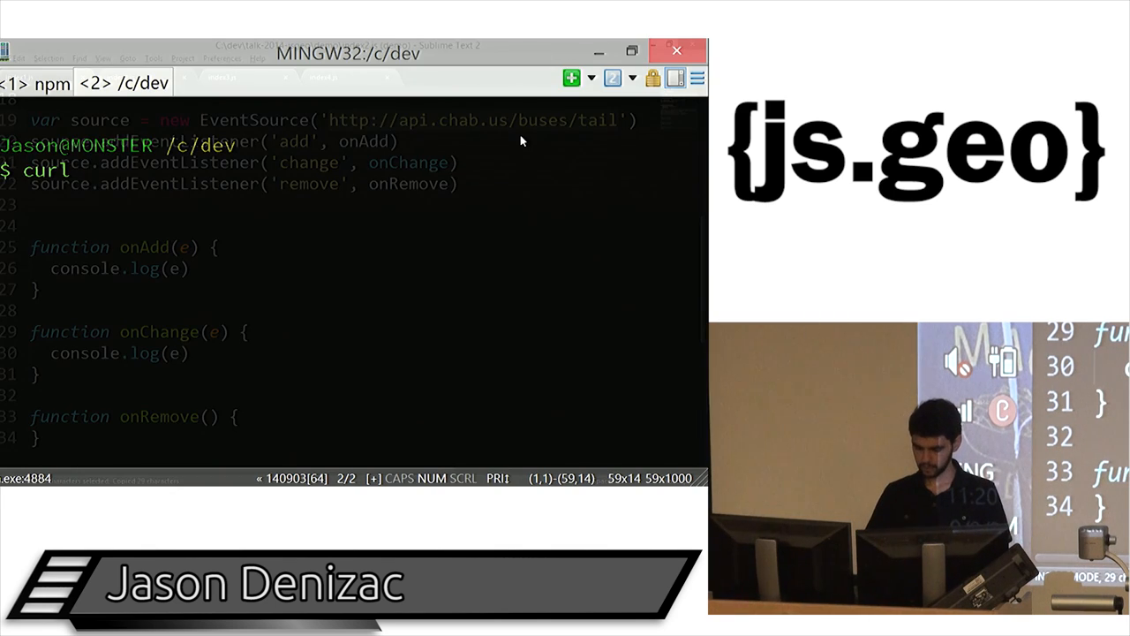
{"action": "type", "text": "http://api.chab.us/buses/tail"}
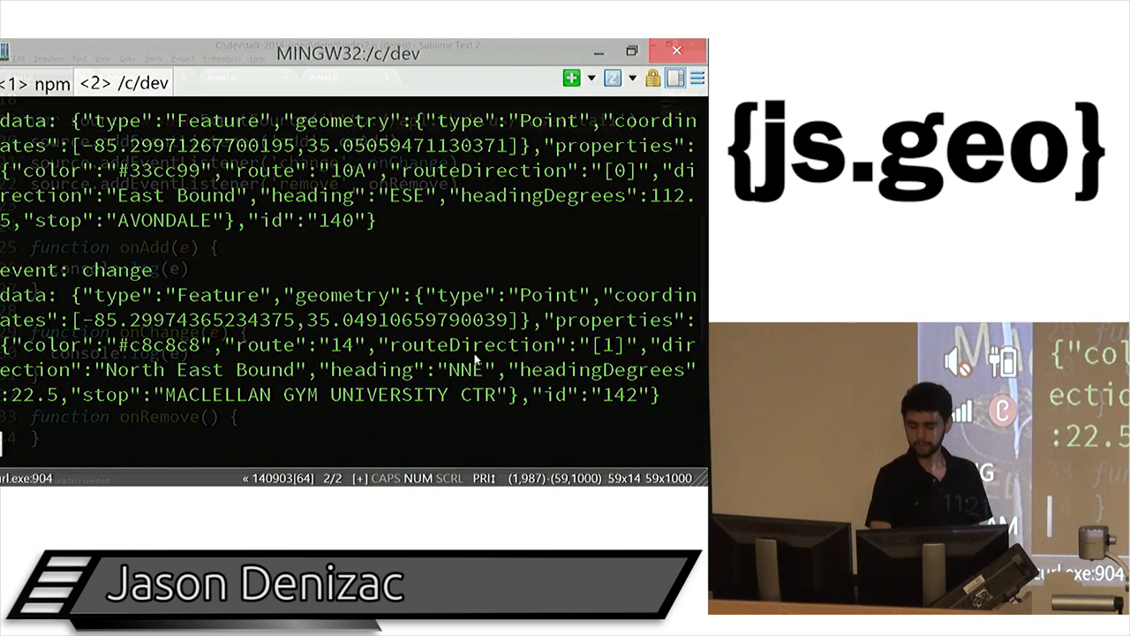
{"action": "mouse_move", "coordinate": [491, 267]}
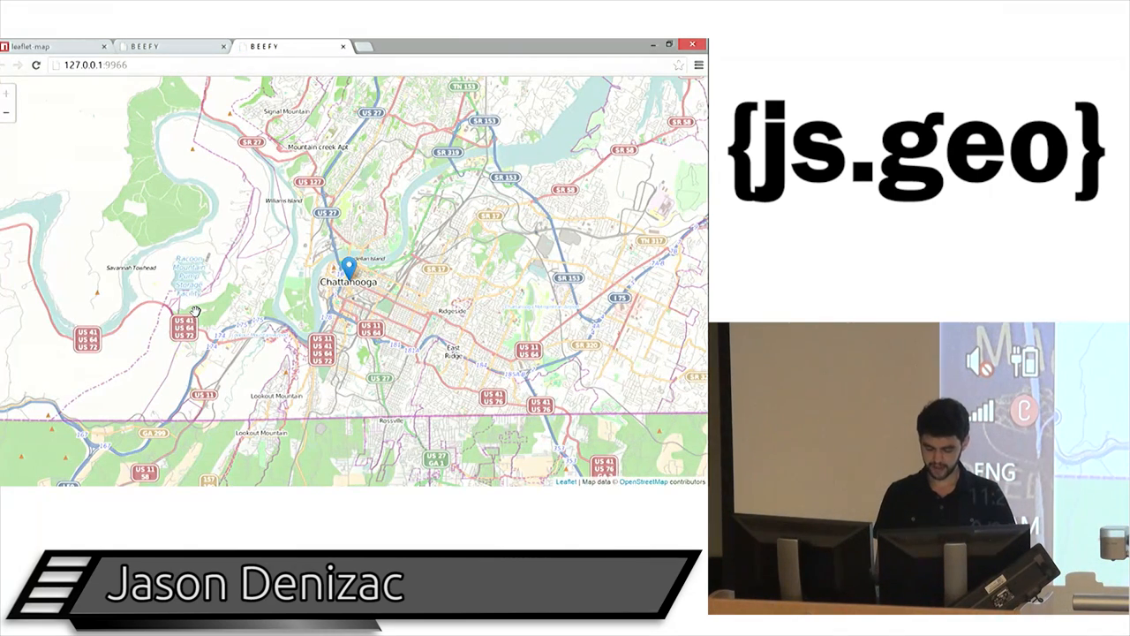
Show the DevTools console on the map page and expand a logged bus MessageEvent.
{"action": "key", "text": "F12"}
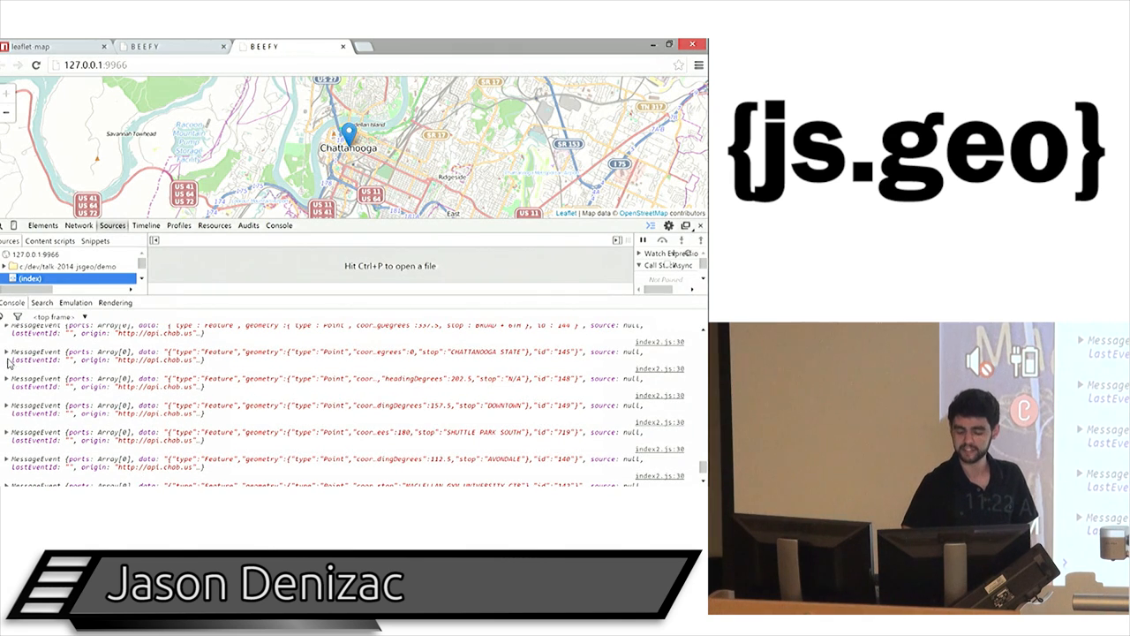
{"action": "left_click", "coordinate": [9, 344]}
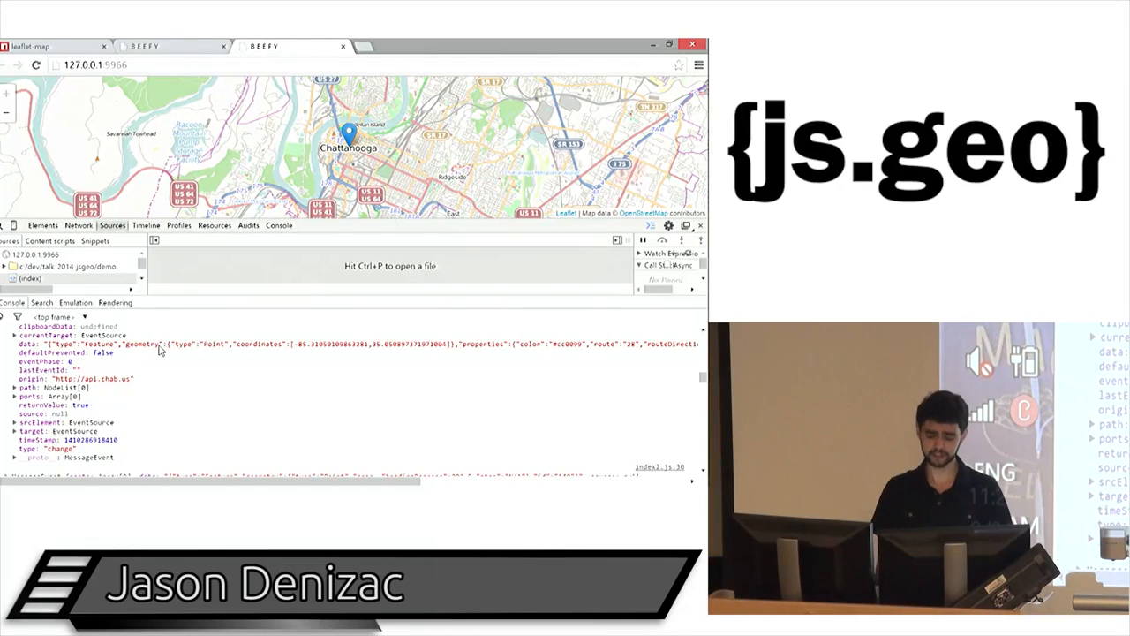
{"action": "mouse_move", "coordinate": [143, 354]}
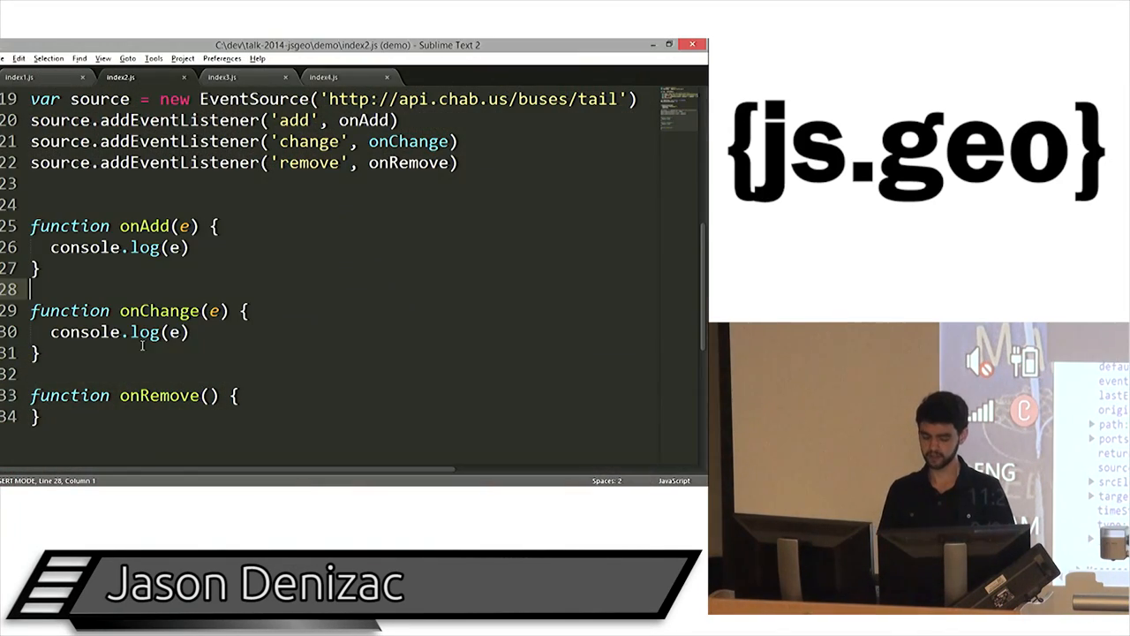
{"action": "left_click", "coordinate": [328, 205]}
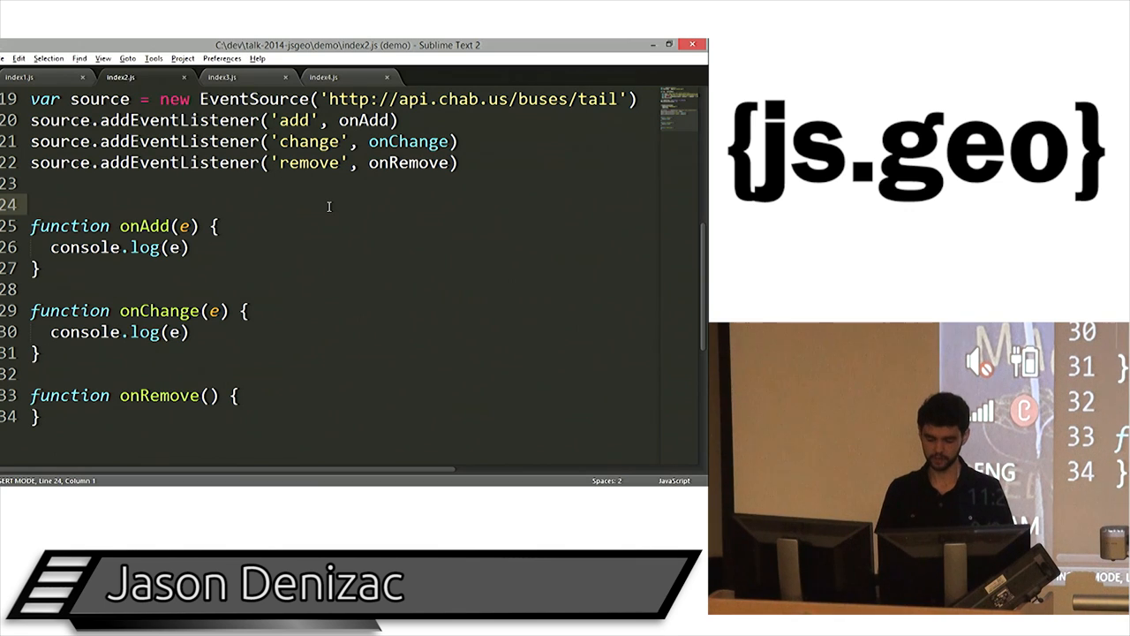
{"action": "left_click", "coordinate": [223, 78]}
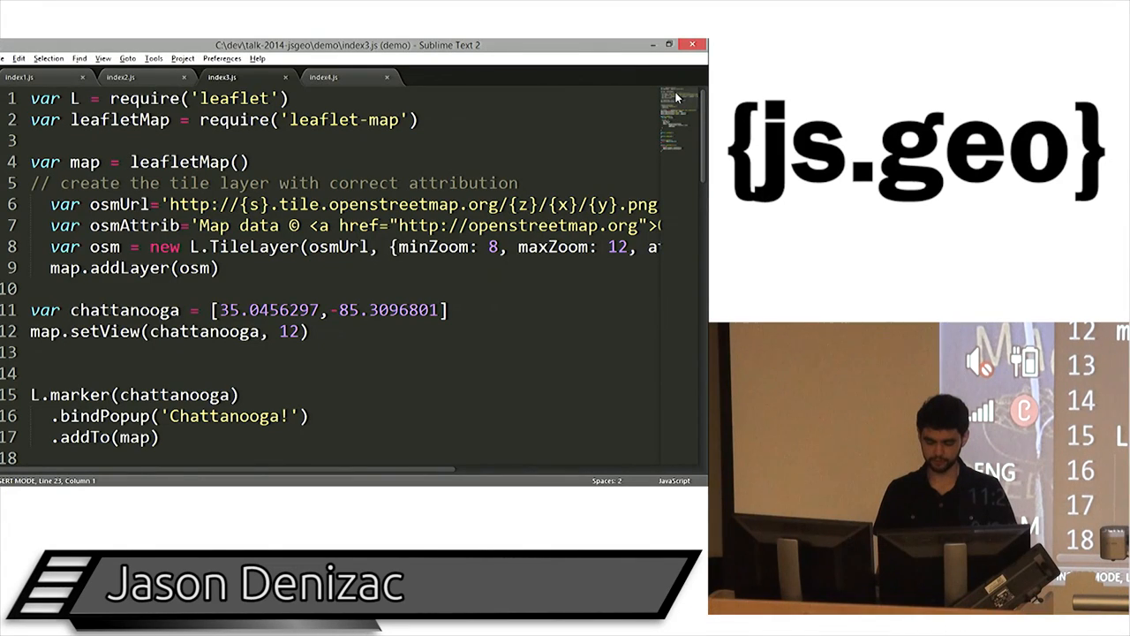
{"action": "scroll", "scroll_direction": "down", "scroll_amount": 3}
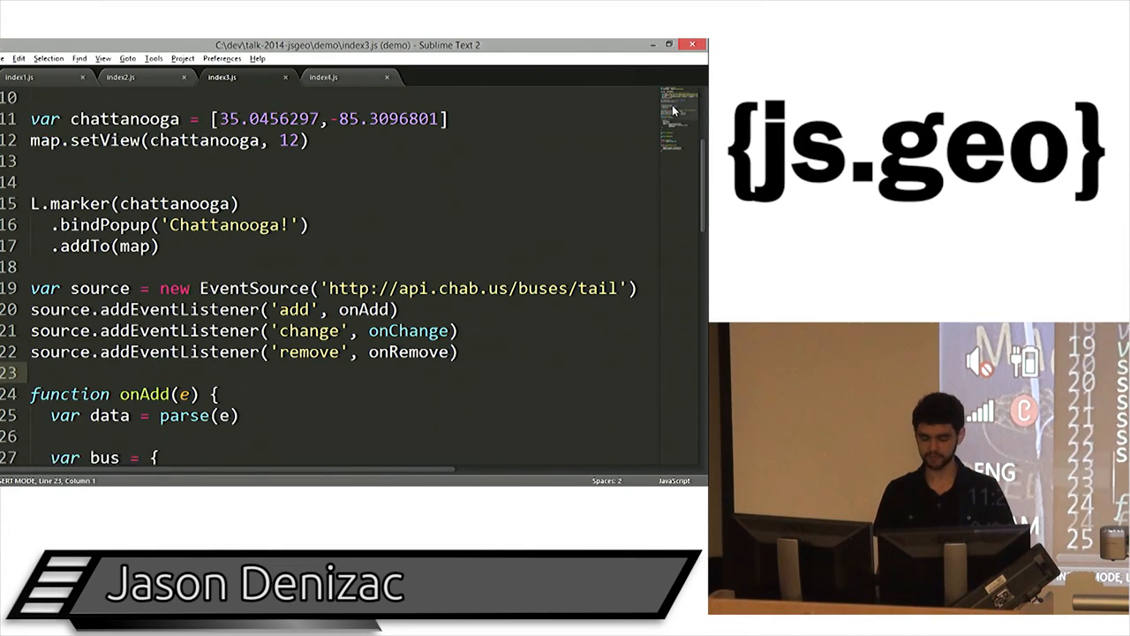
{"action": "scroll", "scroll_direction": "down", "scroll_amount": 3}
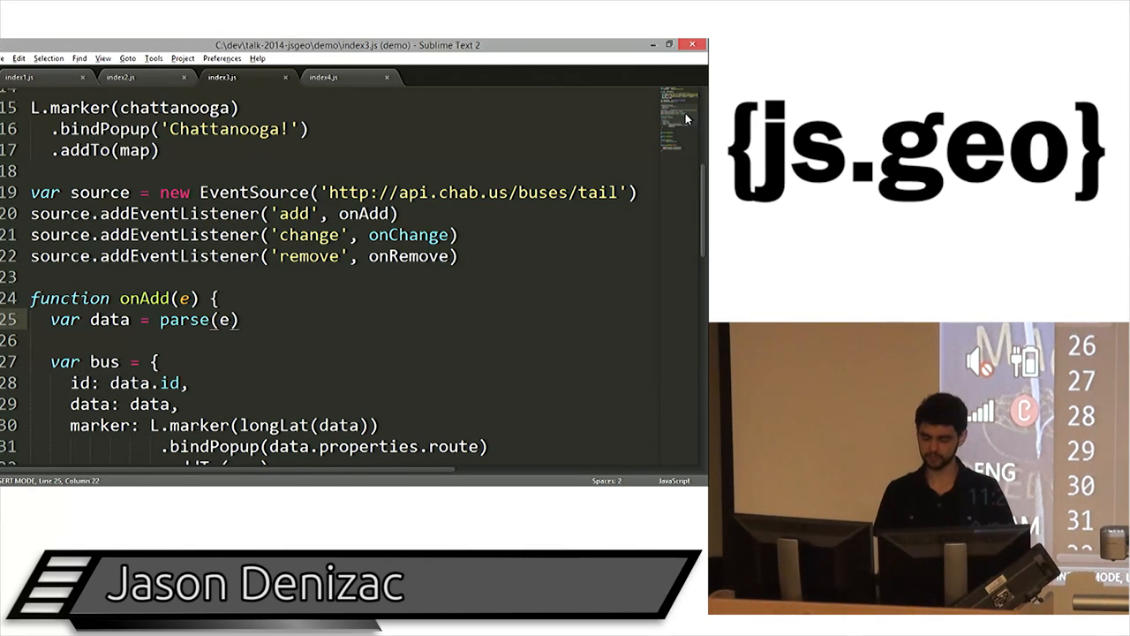
{"action": "scroll", "scroll_direction": "down", "scroll_amount": 3}
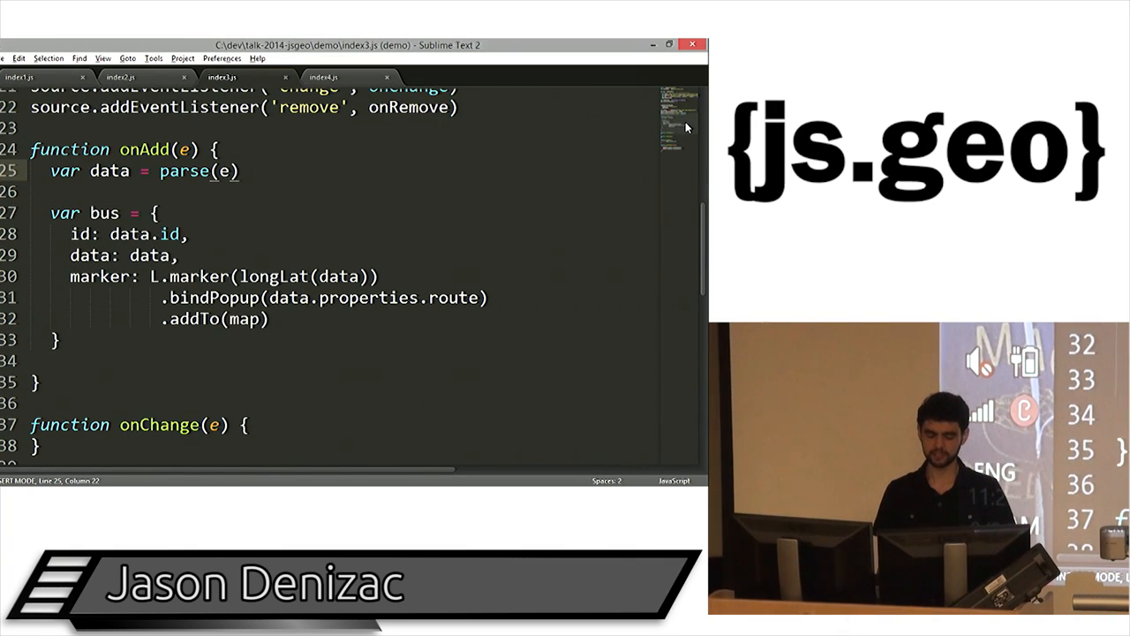
{"action": "scroll", "scroll_direction": "down", "scroll_amount": 3}
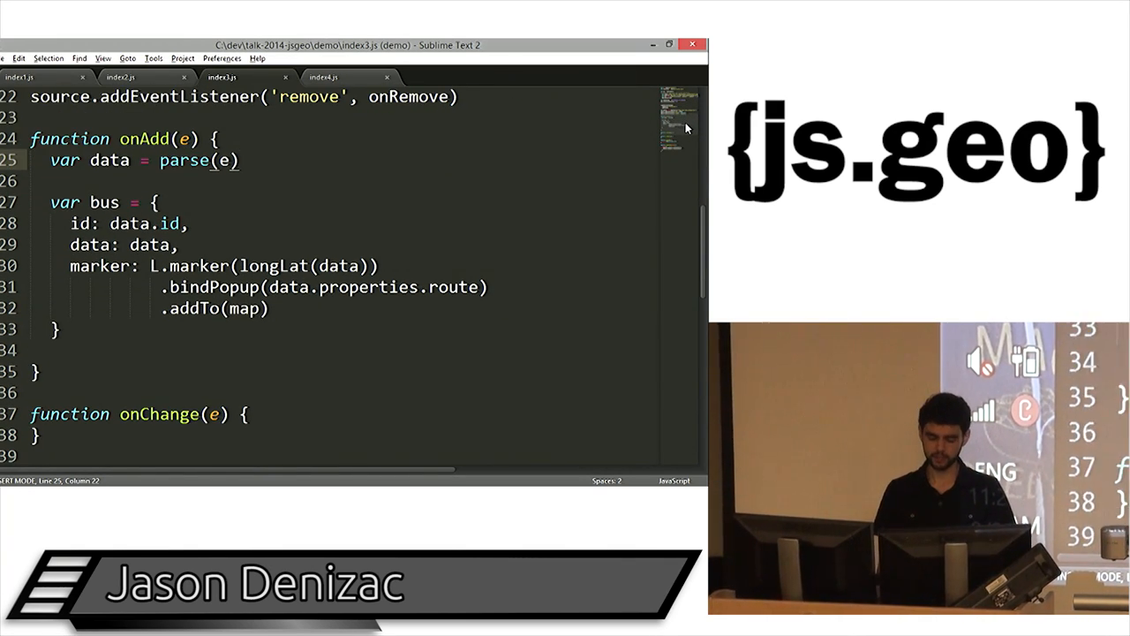
{"action": "scroll", "scroll_direction": "down", "scroll_amount": 3}
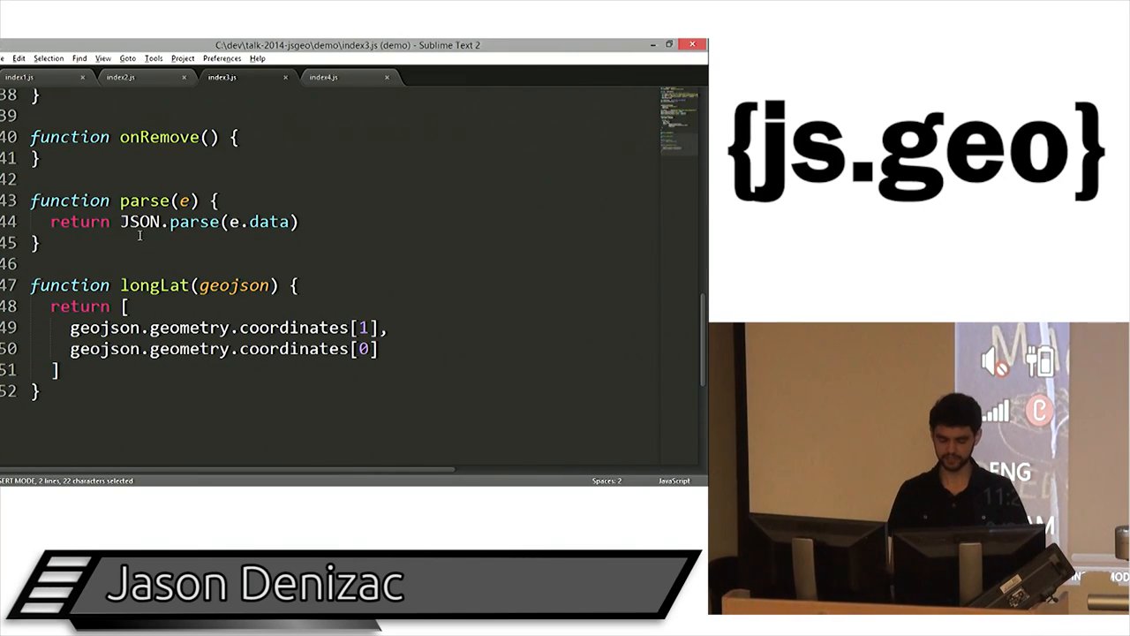
{"action": "left_click", "coordinate": [216, 201]}
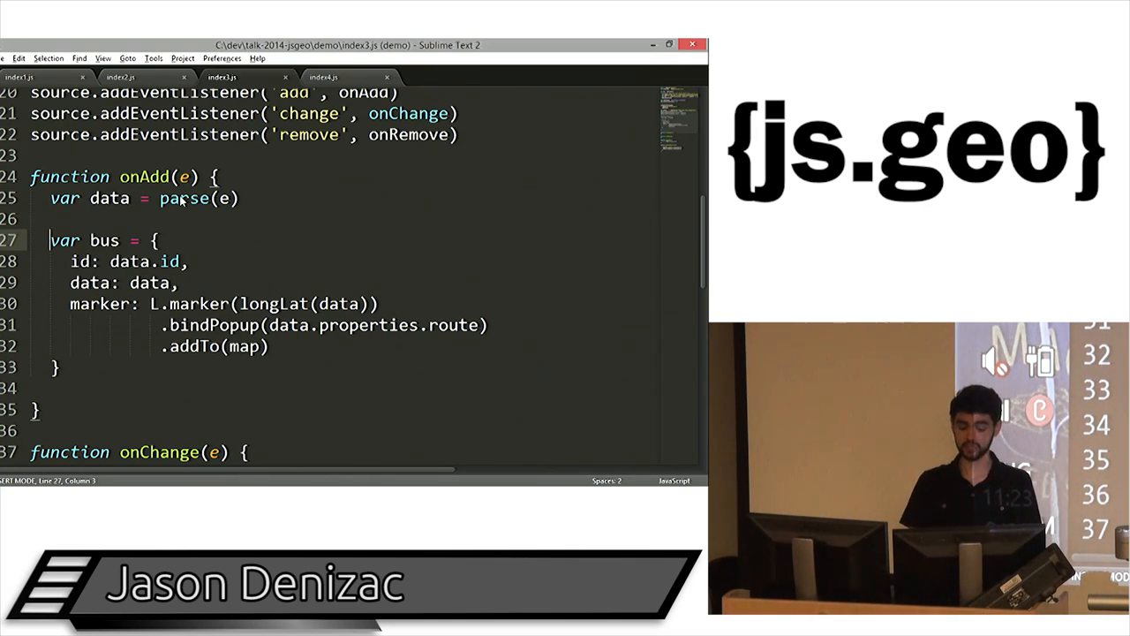
{"action": "left_click_drag", "start_coordinate": [52, 240], "coordinate": [60, 389]}
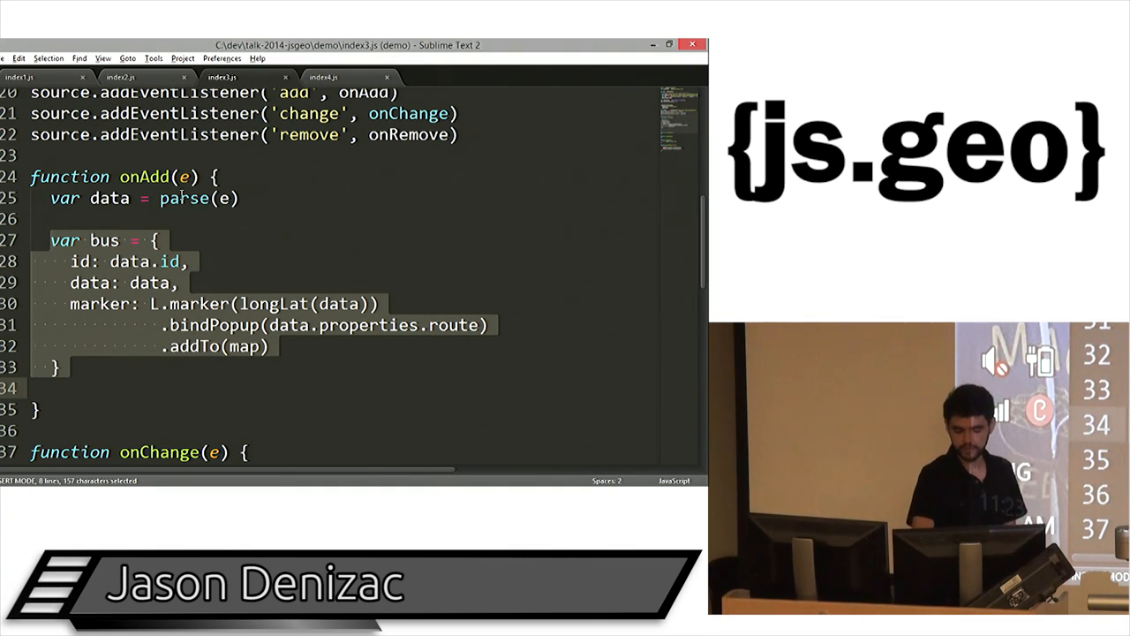
{"action": "left_click", "coordinate": [173, 261]}
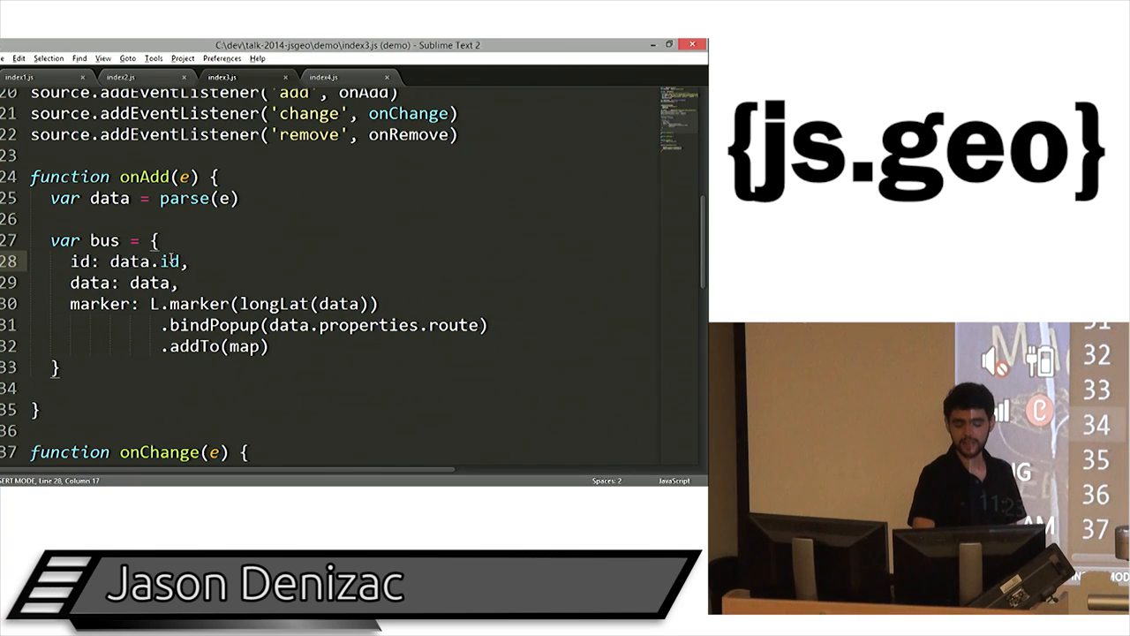
{"action": "double_click", "coordinate": [79, 262]}
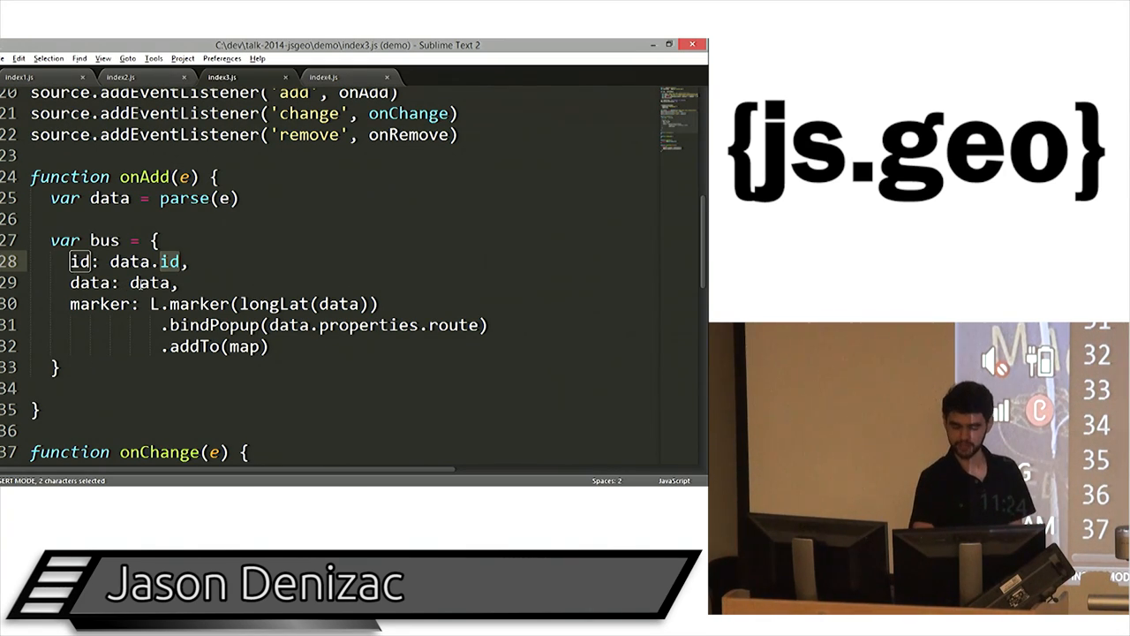
{"action": "double_click", "coordinate": [88, 283]}
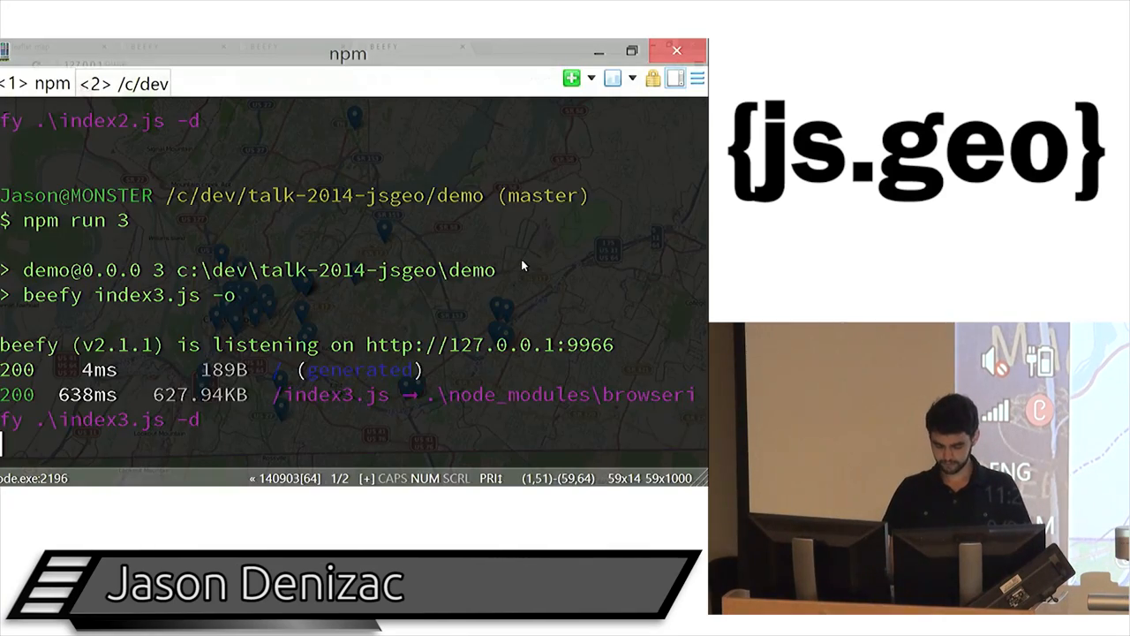
Return from the terminal serving index3.js to the code editor.
{"action": "key", "text": "alt+tab"}
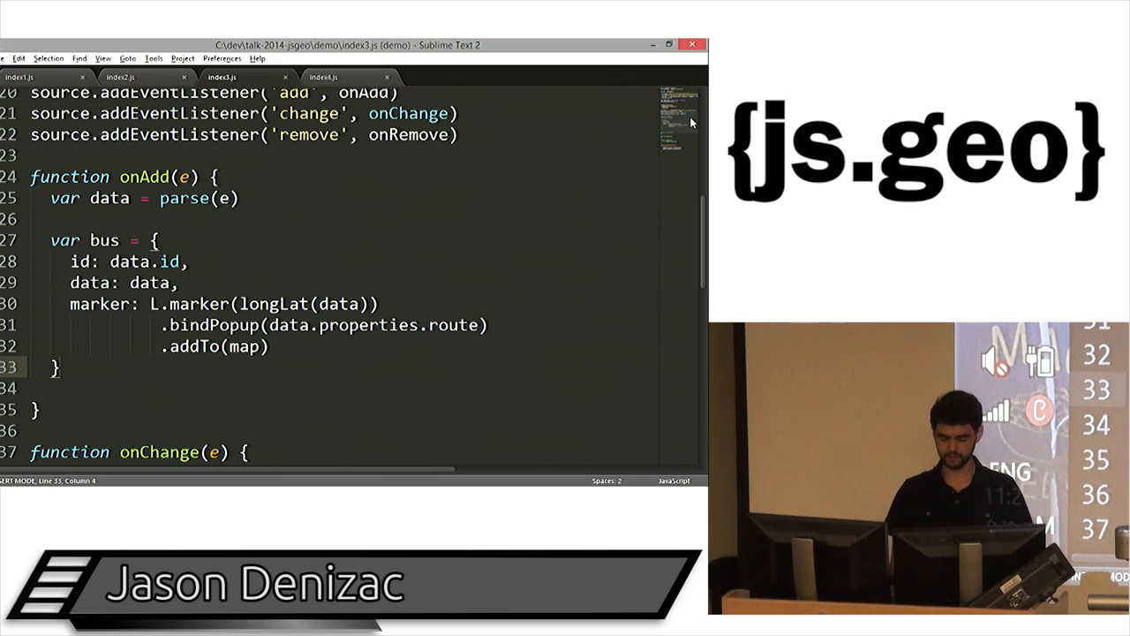
Switch the editor from index3.js to the index4.js demo file.
{"action": "scroll", "scroll_direction": "down", "scroll_amount": 3}
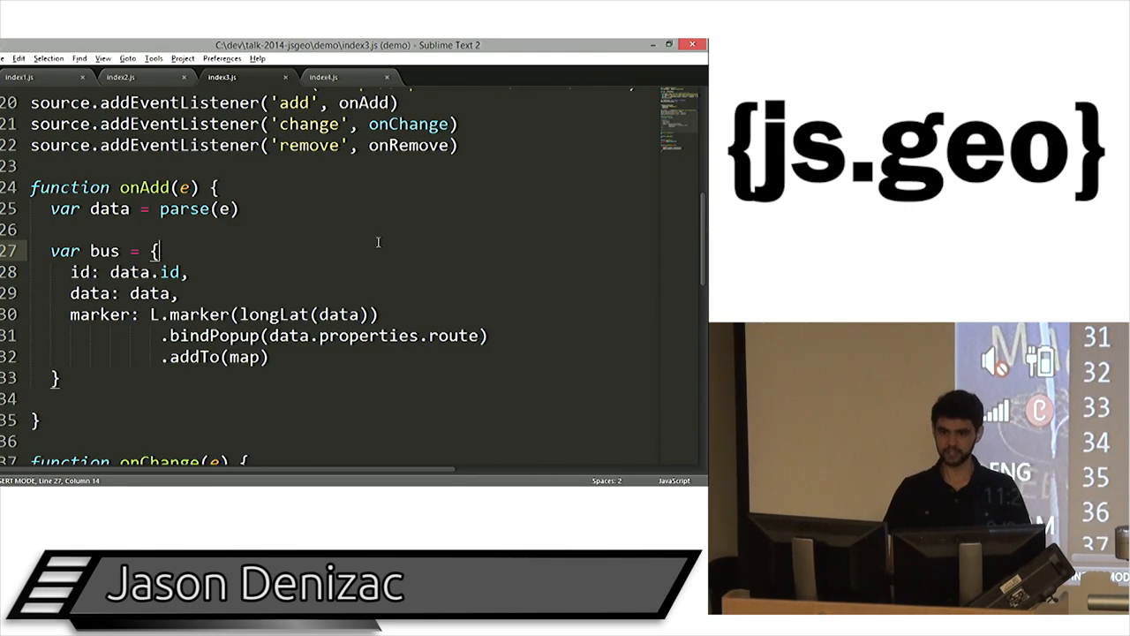
{"action": "key", "text": "alt+tab"}
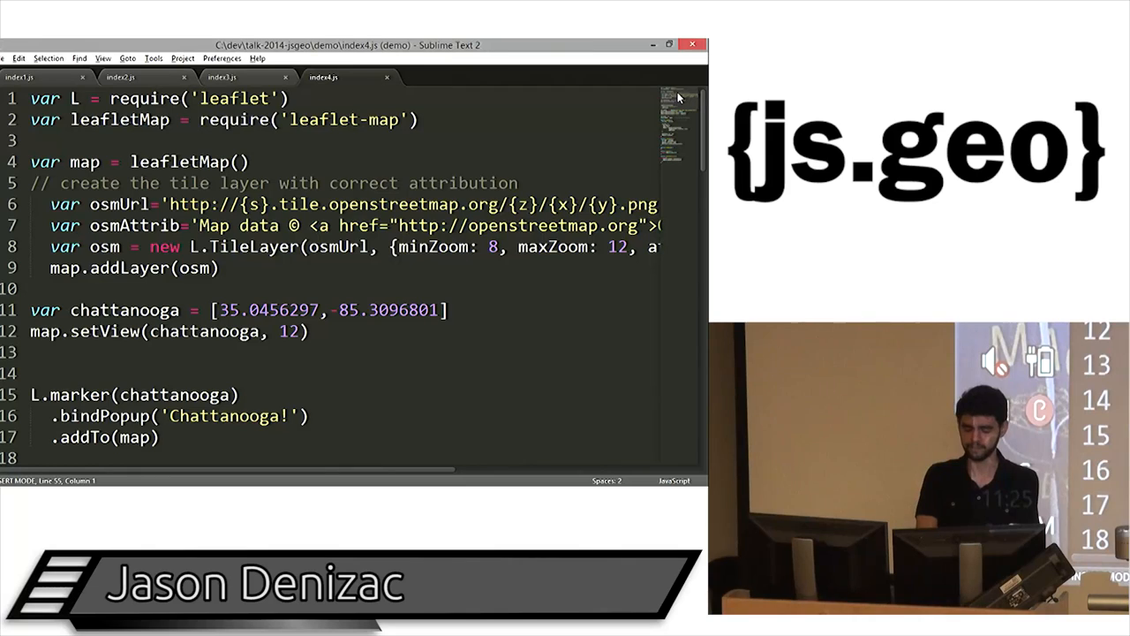
Highlight the buses lookup object in index4.js and point out where each bus is stored.
{"action": "scroll", "scroll_direction": "down", "scroll_amount": 3}
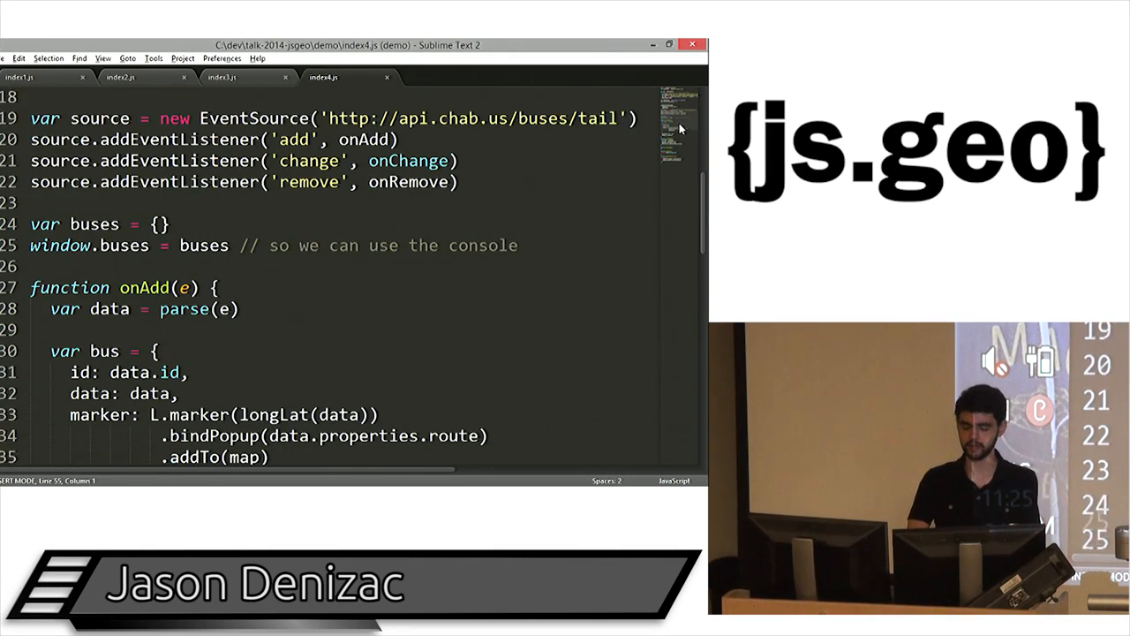
{"action": "scroll", "scroll_direction": "down", "scroll_amount": 3}
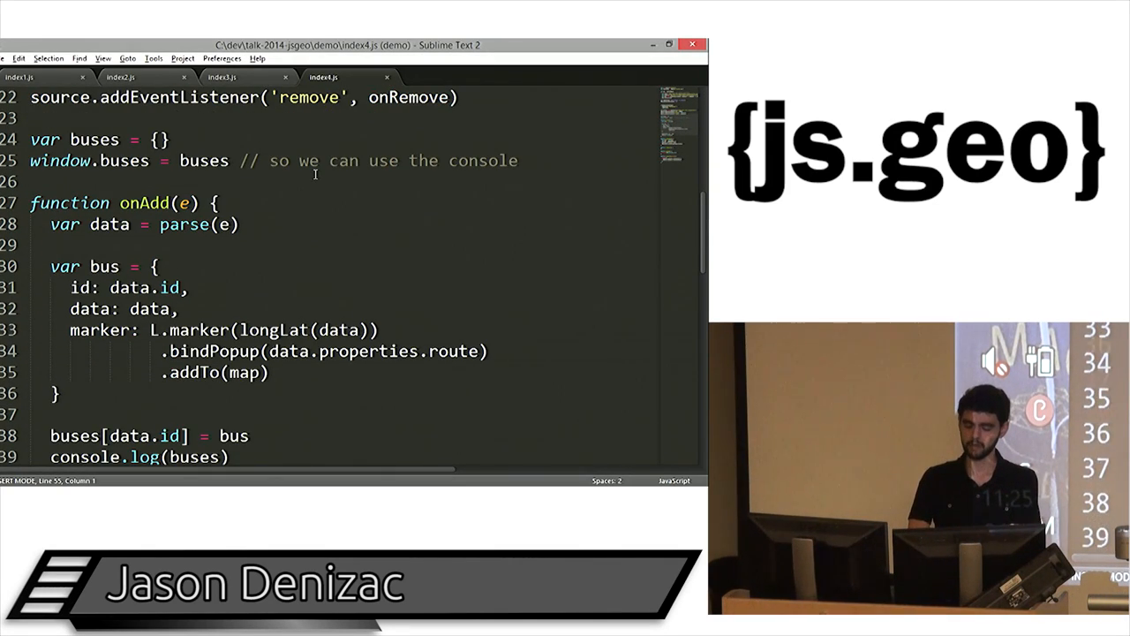
{"action": "left_click_drag", "start_coordinate": [70, 140], "coordinate": [177, 140]}
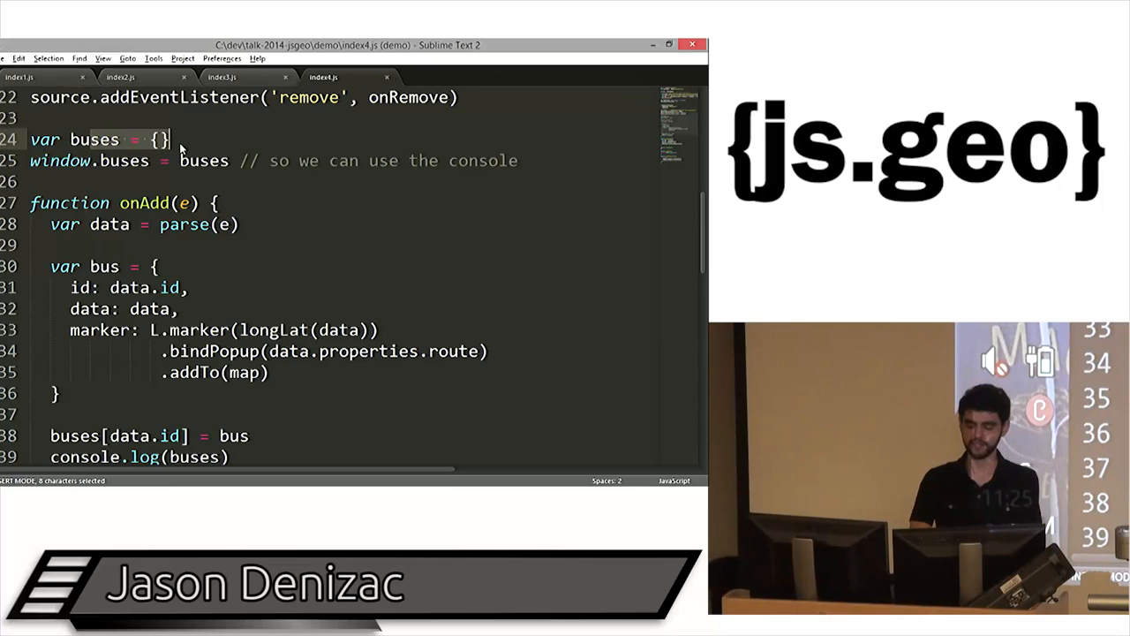
{"action": "left_click", "coordinate": [173, 140]}
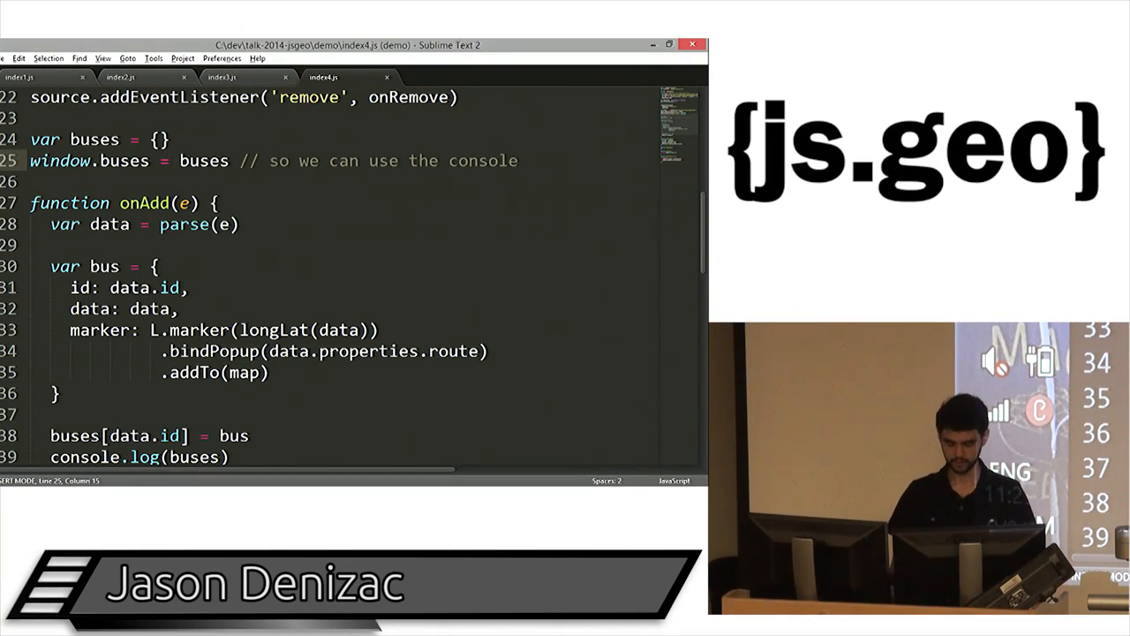
{"action": "left_click", "coordinate": [183, 286]}
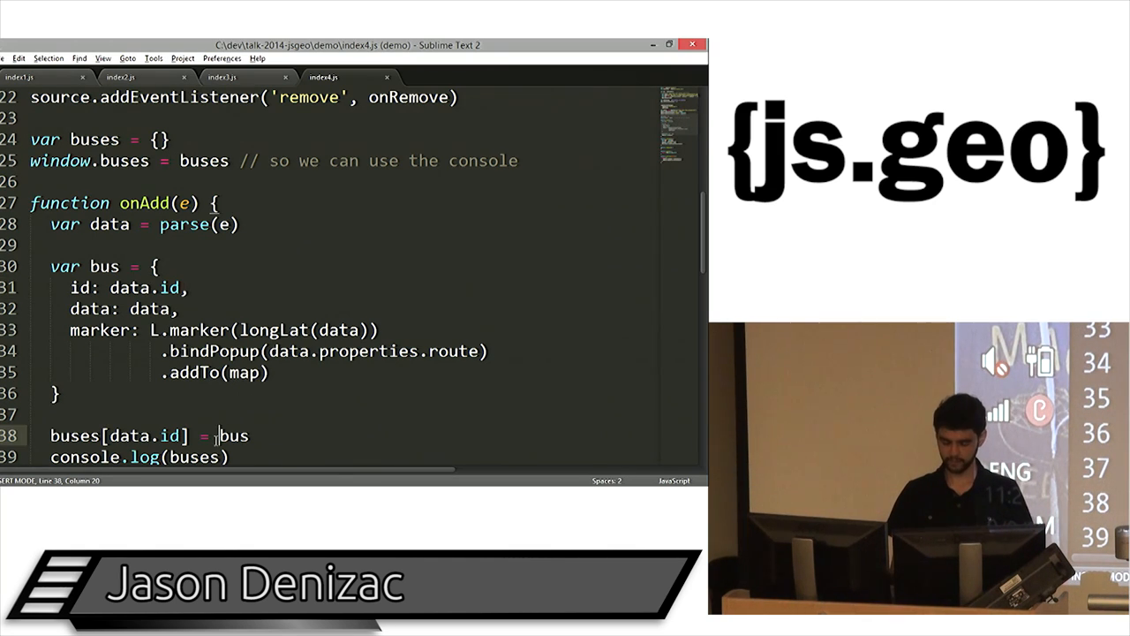
{"action": "scroll", "scroll_direction": "down", "scroll_amount": 3}
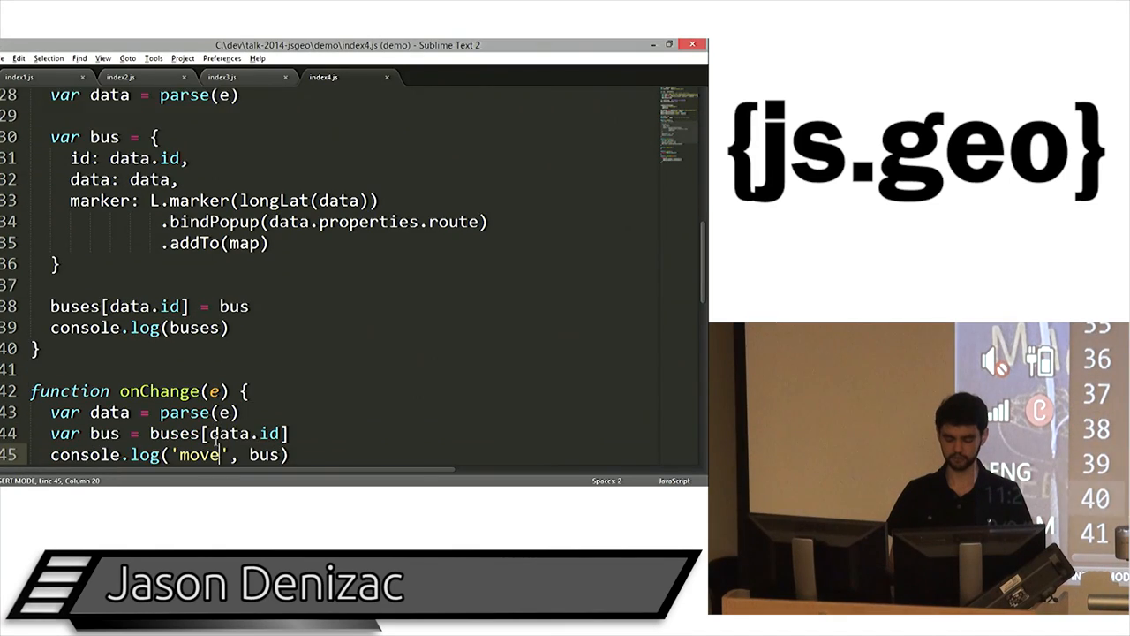
Add bus.marker.setLatLng(longLat(data)) to onChange and show the live map in the browser.
{"action": "type", "text": "bus.marker.setLatLng(longLat(data))"}
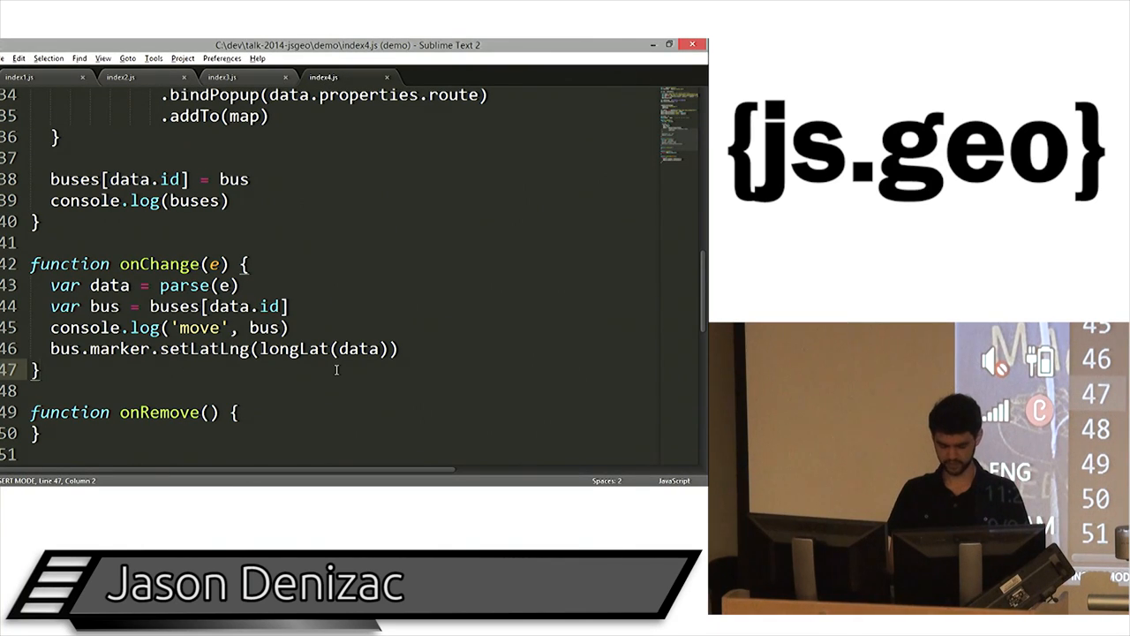
{"action": "key", "text": "alt+tab"}
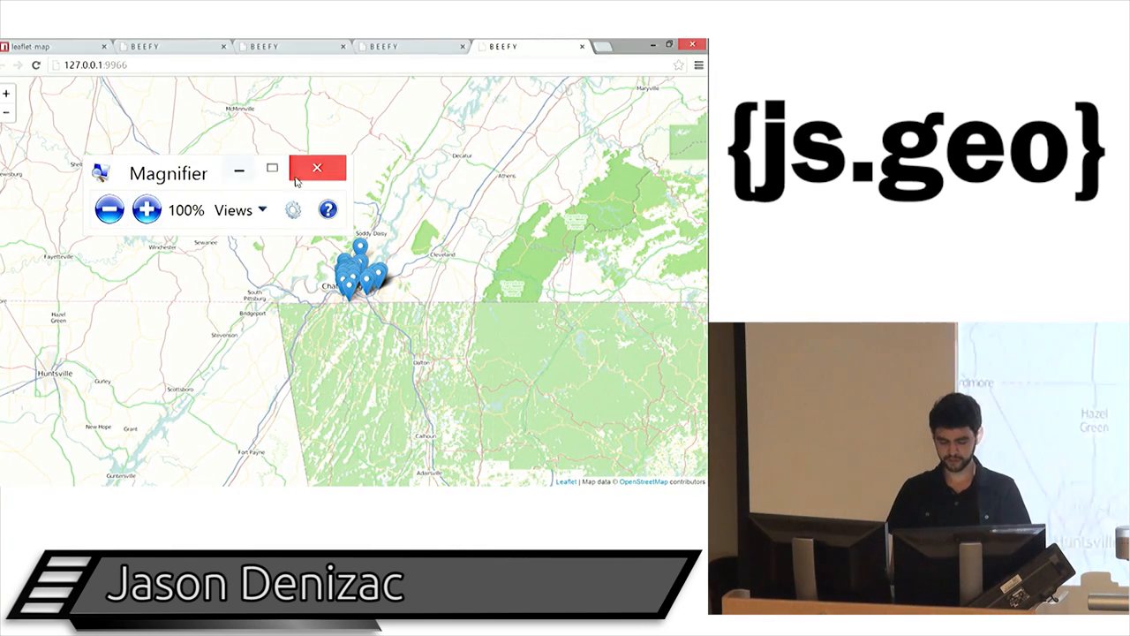
Close the screen magnifier so the Chattanooga bus map is unobstructed.
{"action": "left_click", "coordinate": [317, 168]}
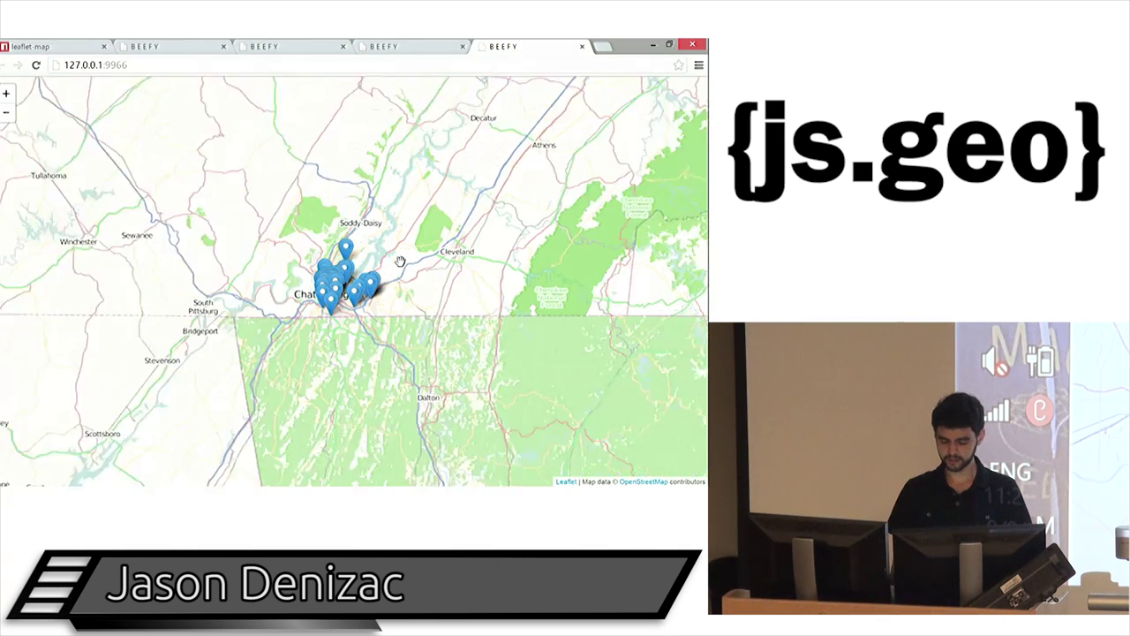
In a new tab go to github.com/jden/ and launch the jden.github.io/bus-sim demo.
{"action": "left_click", "coordinate": [618, 46]}
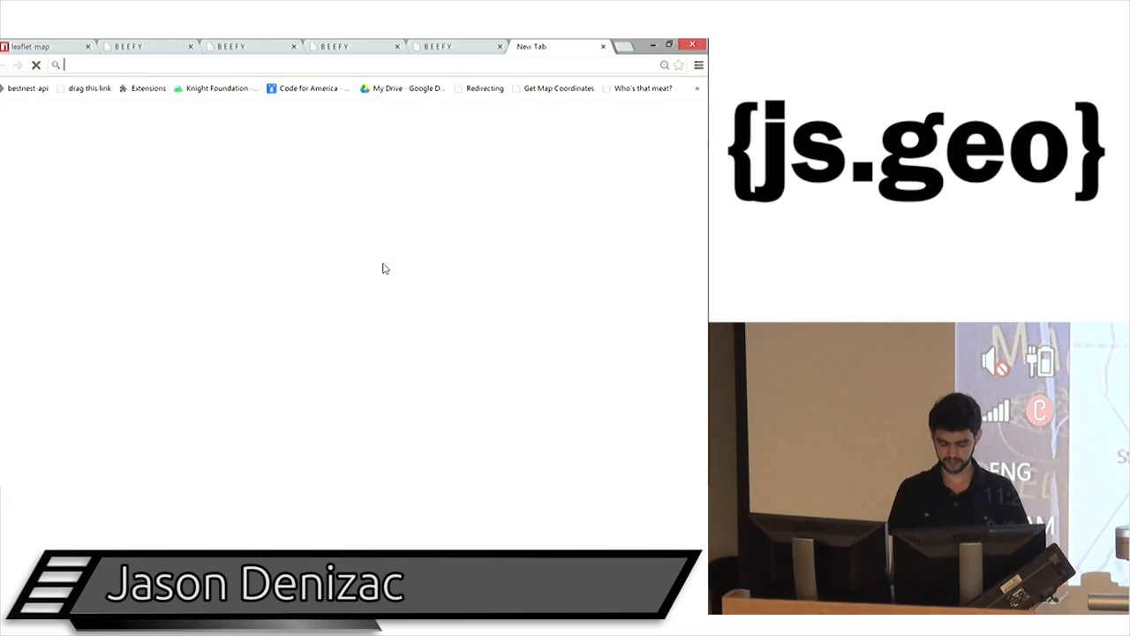
{"action": "type", "text": "jden.us"}
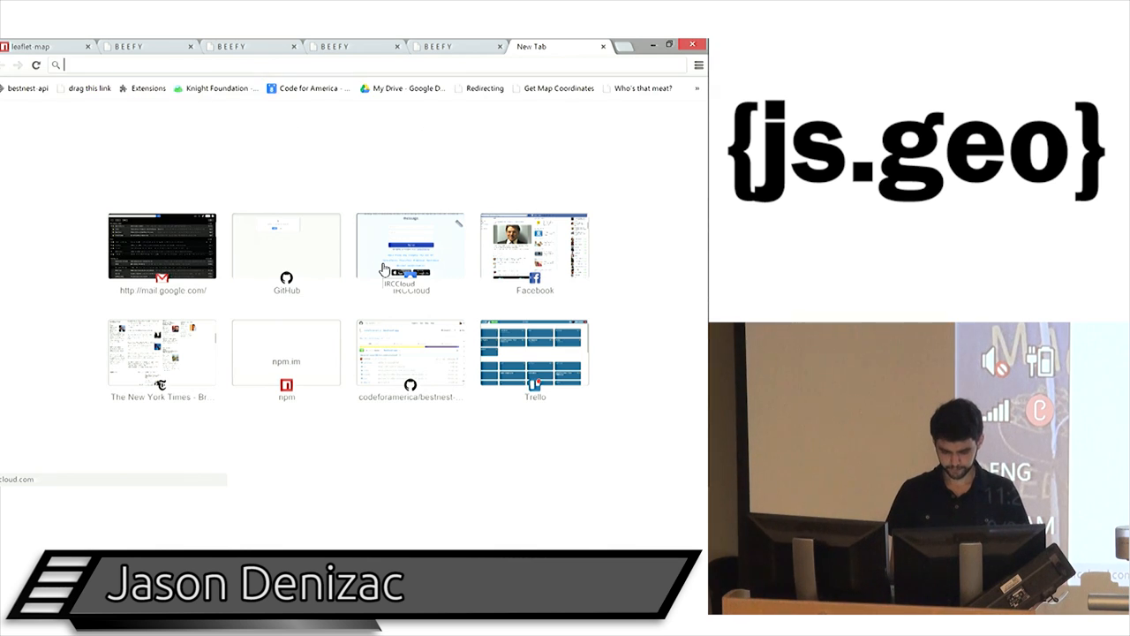
{"action": "type", "text": "github.com/"}
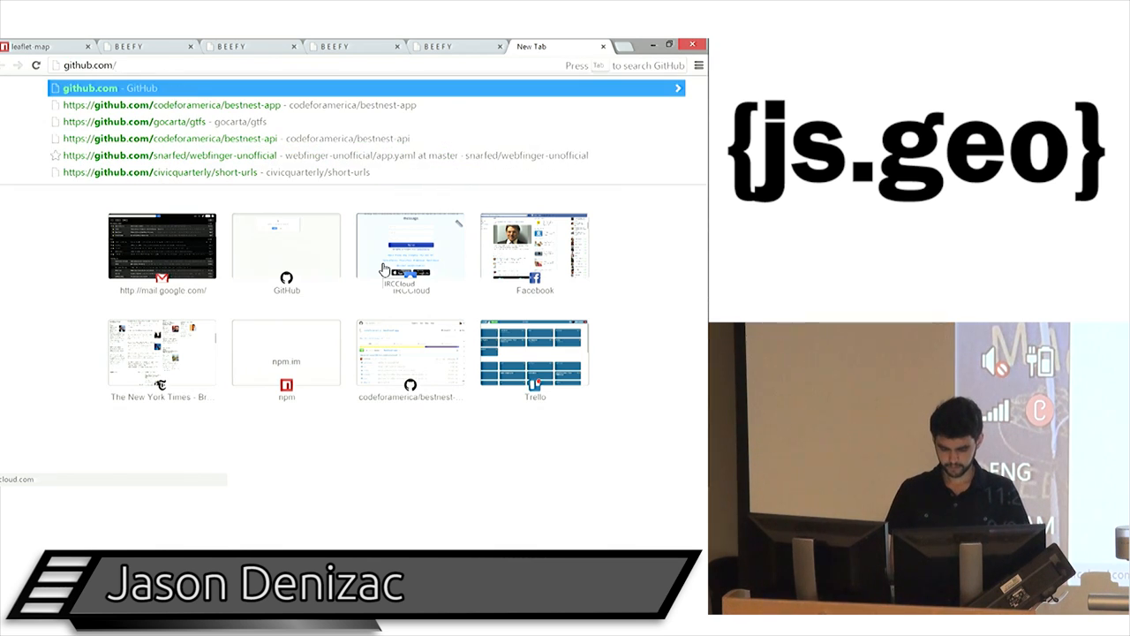
{"action": "type", "text": "jden/bus-sim"}
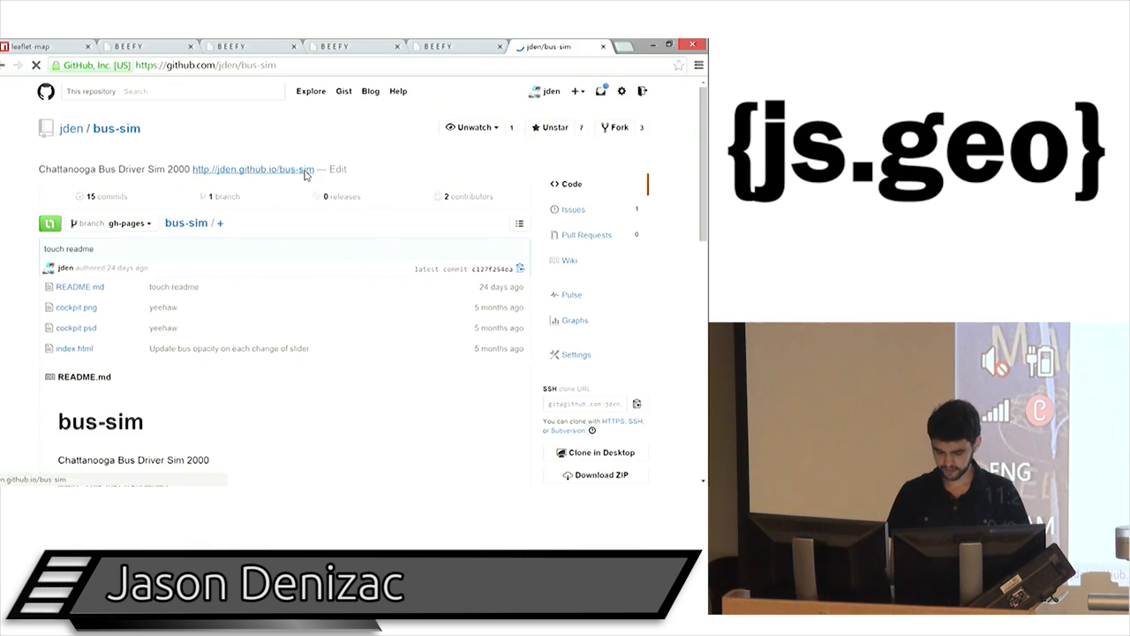
{"action": "left_click", "coordinate": [251, 170]}
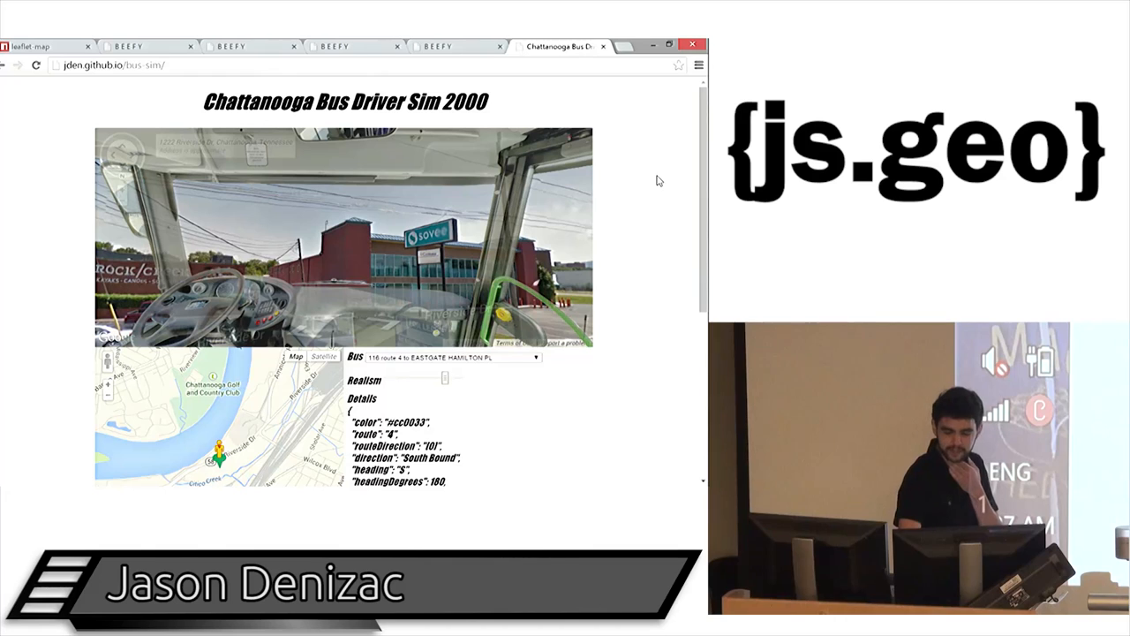
{"action": "mouse_move", "coordinate": [648, 198]}
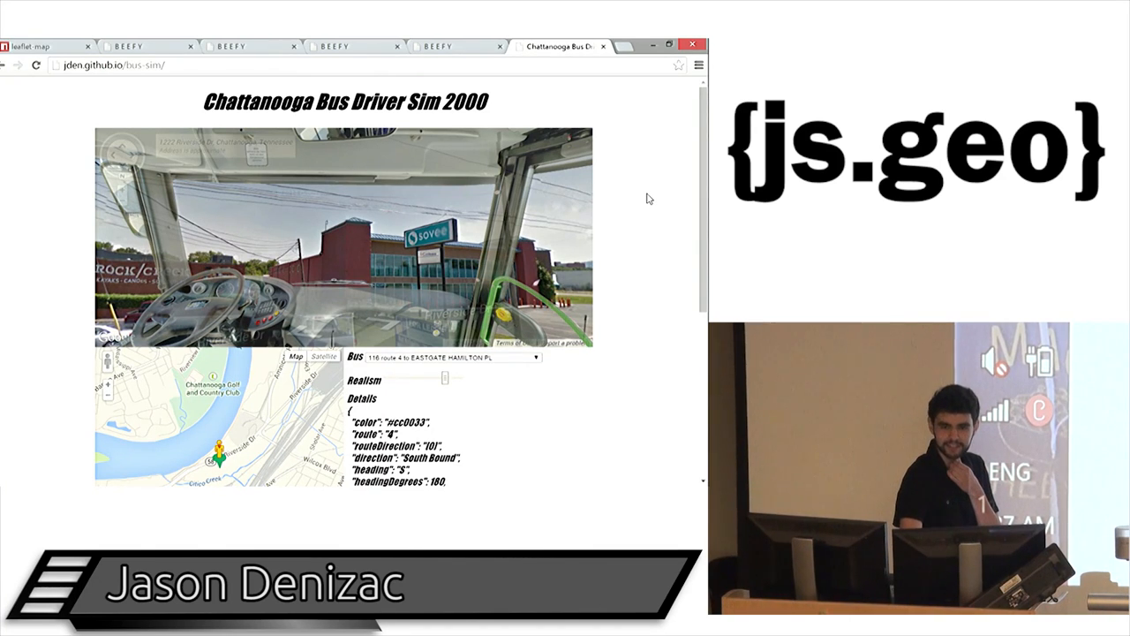
Follow the route 4 DOWNTOWN bus, then choose another bus from the Bus dropdown.
{"action": "scroll", "scroll_direction": "down", "scroll_amount": 3}
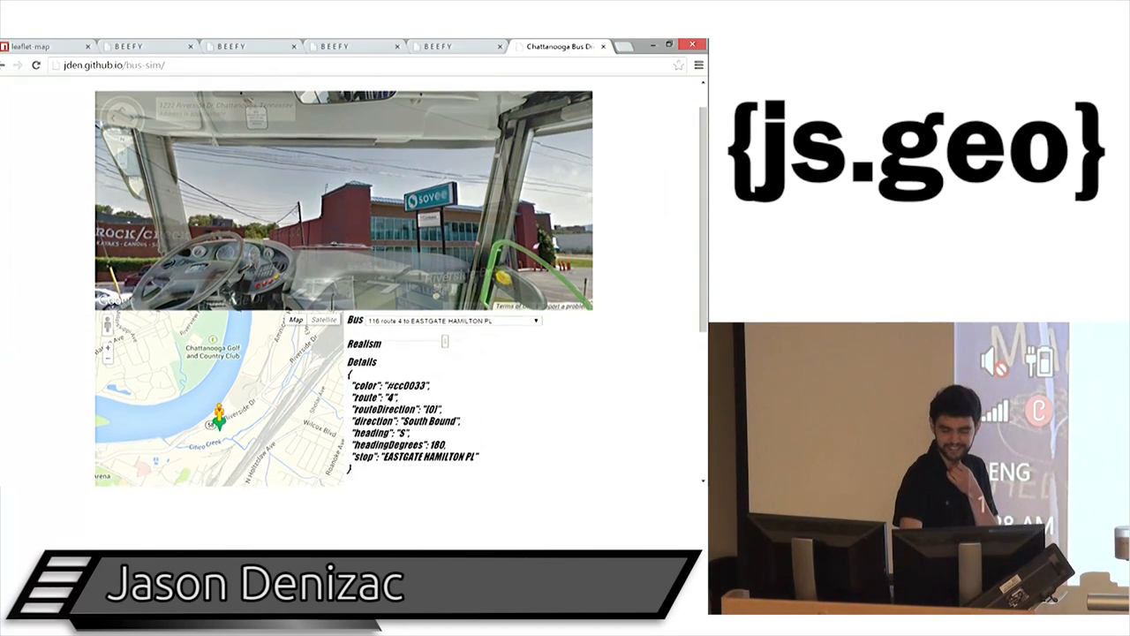
{"action": "scroll", "scroll_direction": "down", "scroll_amount": 3}
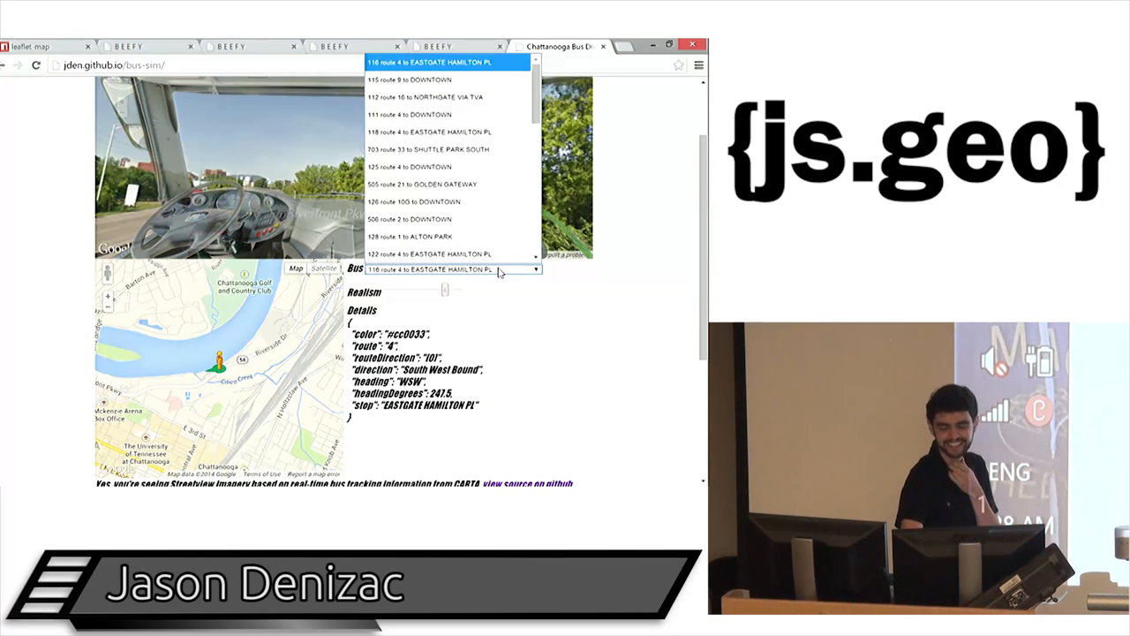
{"action": "mouse_move", "coordinate": [485, 166]}
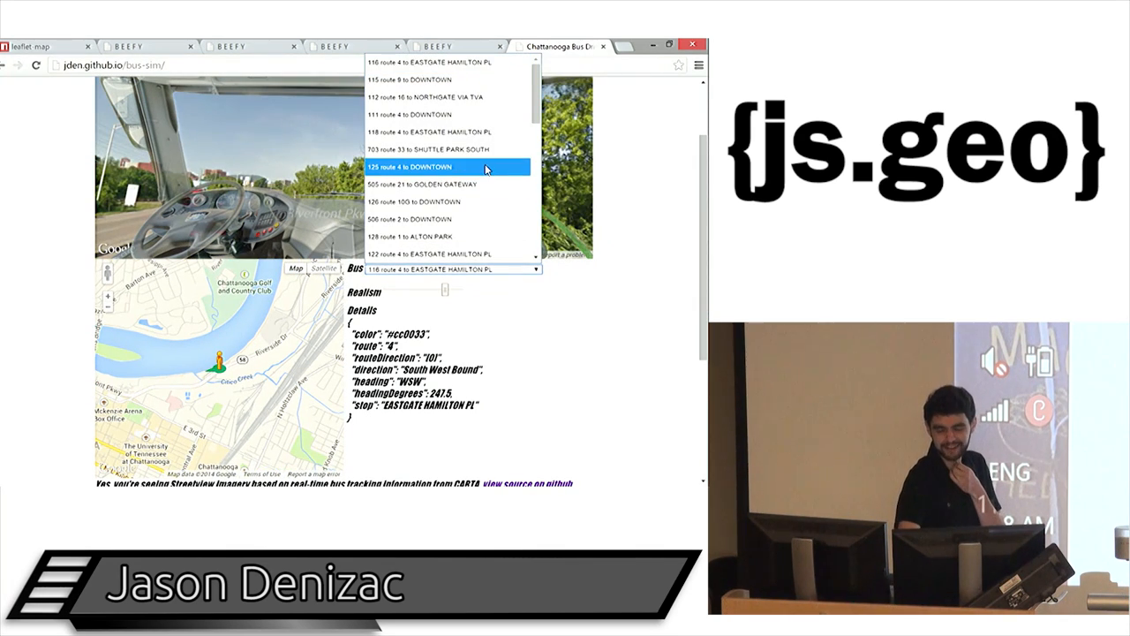
{"action": "left_click", "coordinate": [433, 166]}
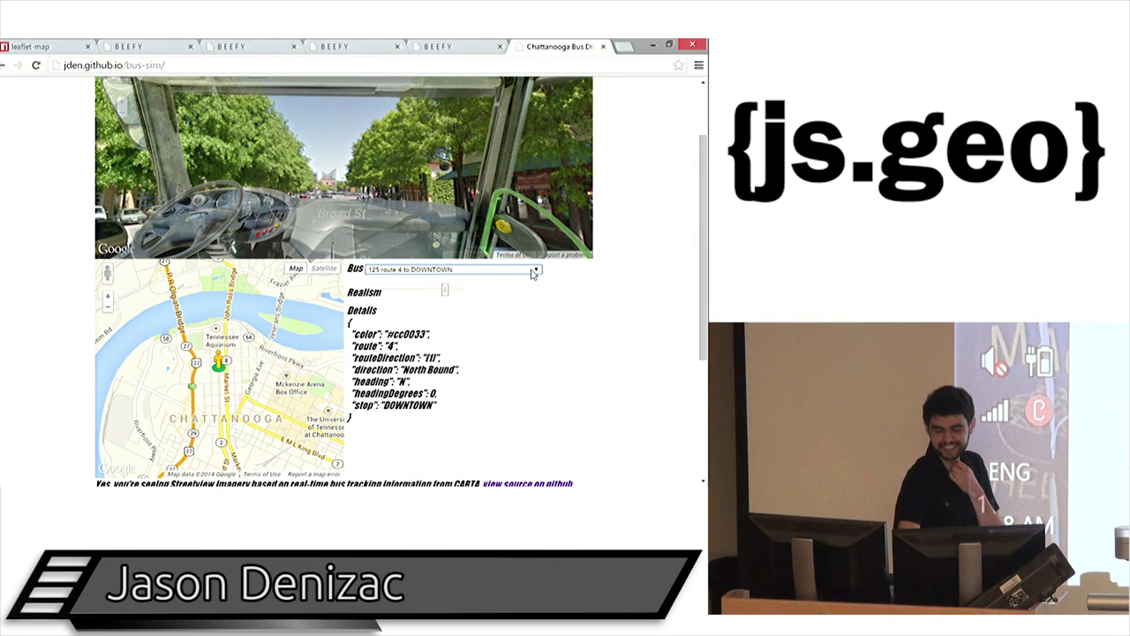
{"action": "left_click", "coordinate": [533, 271]}
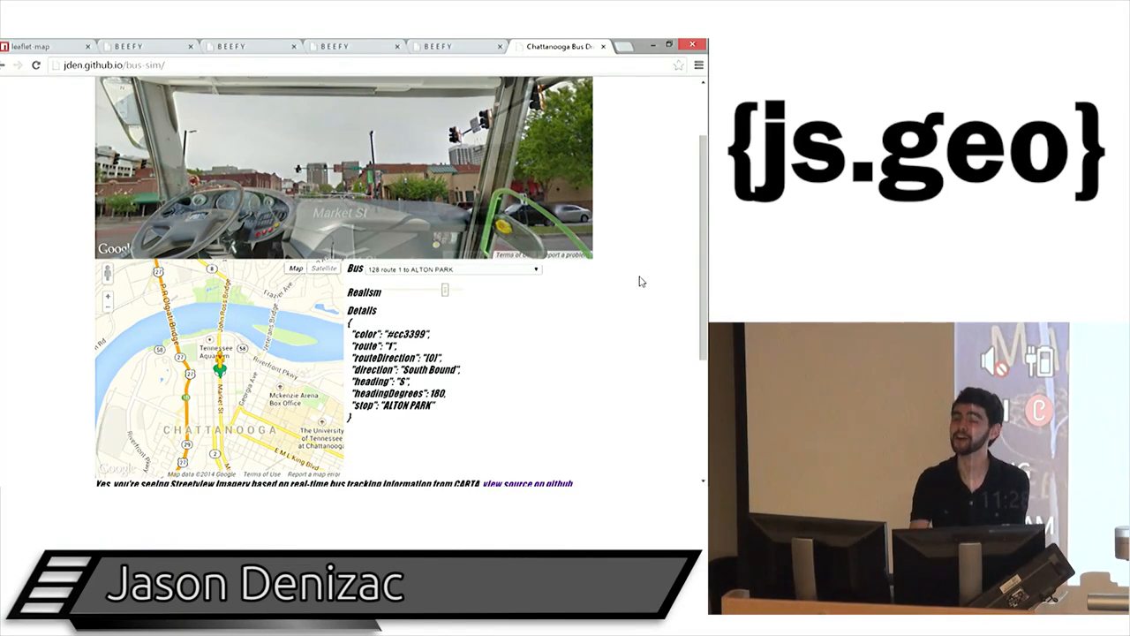
{"action": "mouse_move", "coordinate": [544, 297]}
{"action": "type", "text": "pow"}
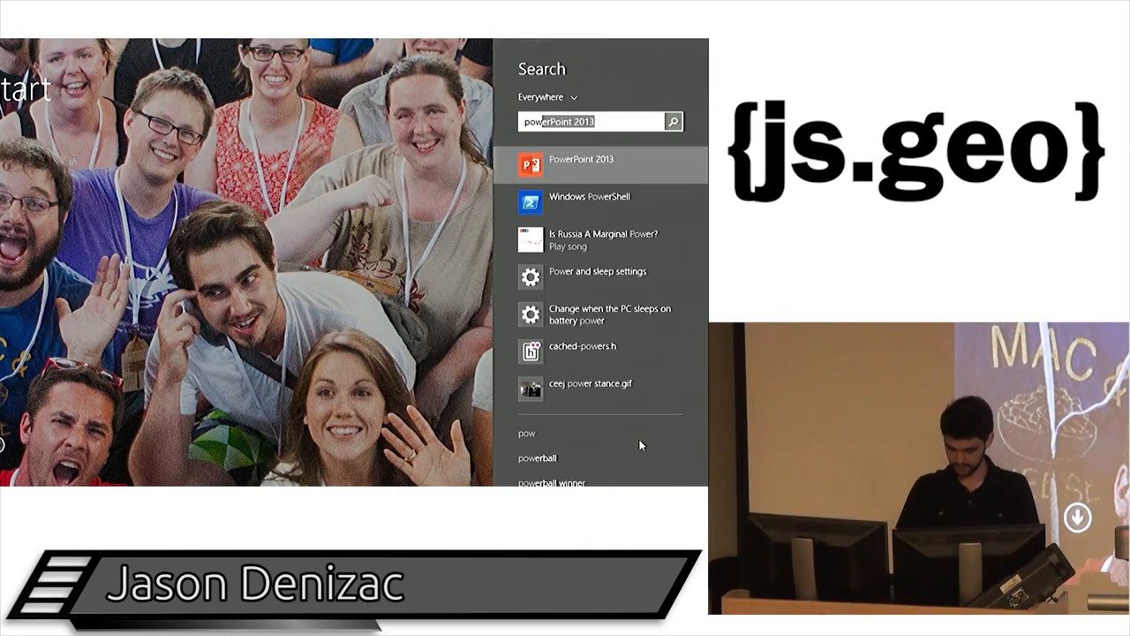
Launch PowerPoint 2013 from the Start screen with the real time geo APIs deck.
{"action": "left_click", "coordinate": [579, 162]}
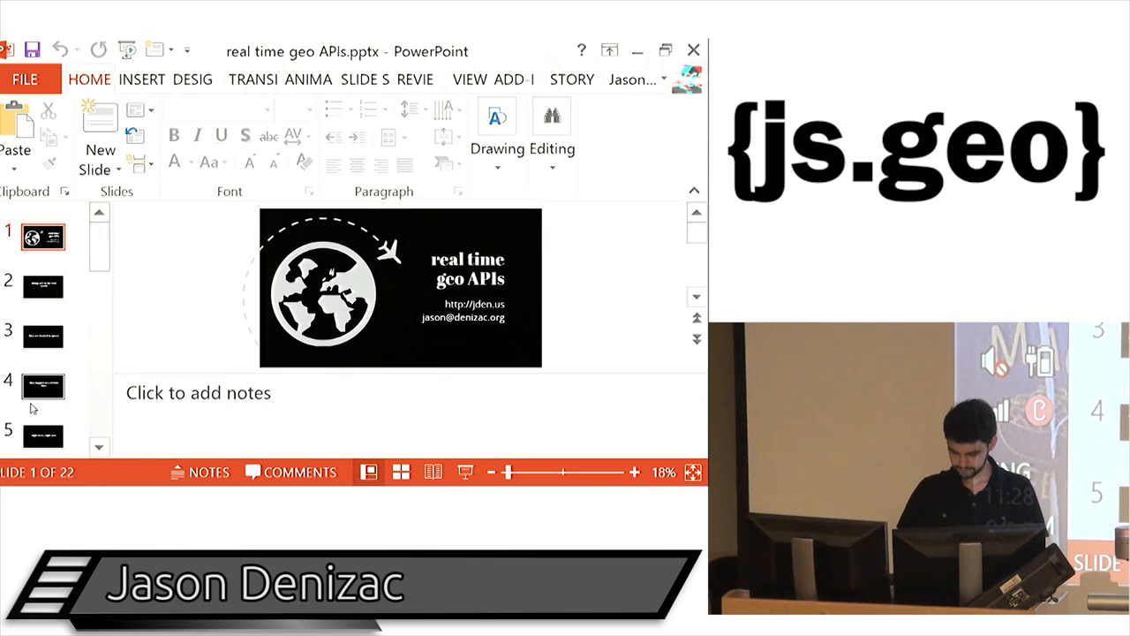
Jump to slide 20, the Server-Sent Events stream example, in the thumbnail pane.
{"action": "scroll", "scroll_direction": "down", "scroll_amount": 3}
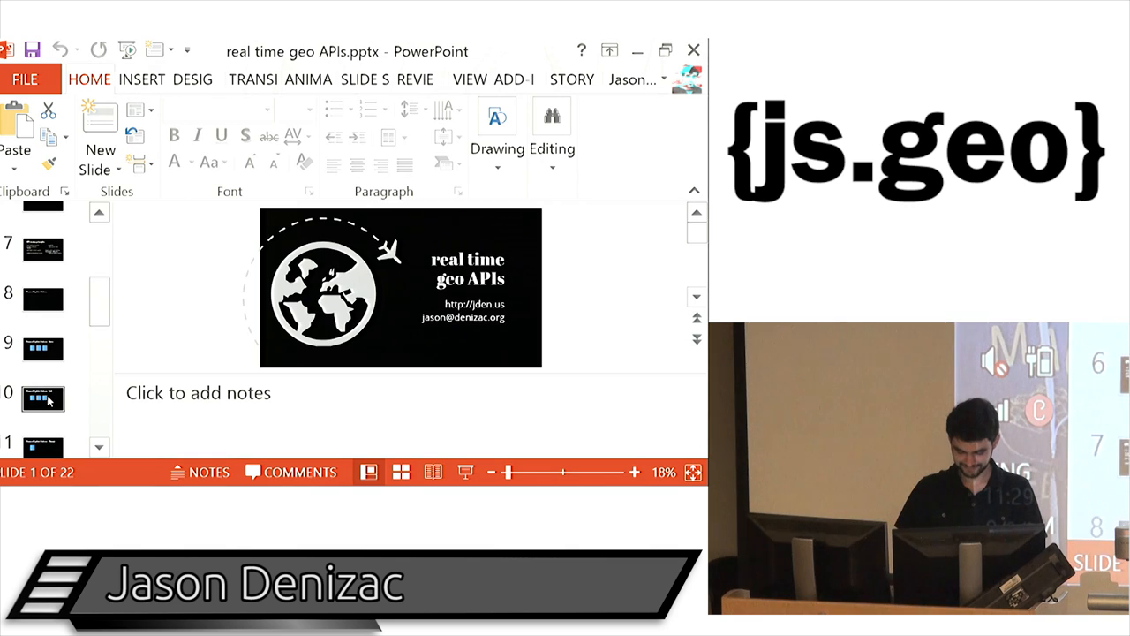
{"action": "left_click", "coordinate": [42, 399]}
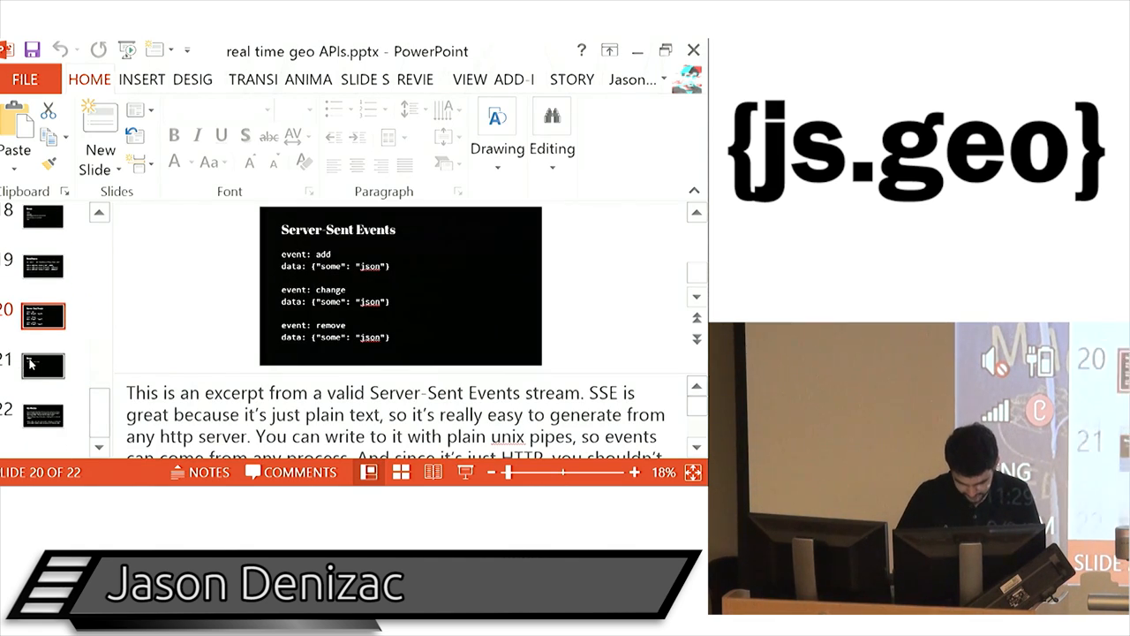
{"action": "left_click", "coordinate": [46, 410]}
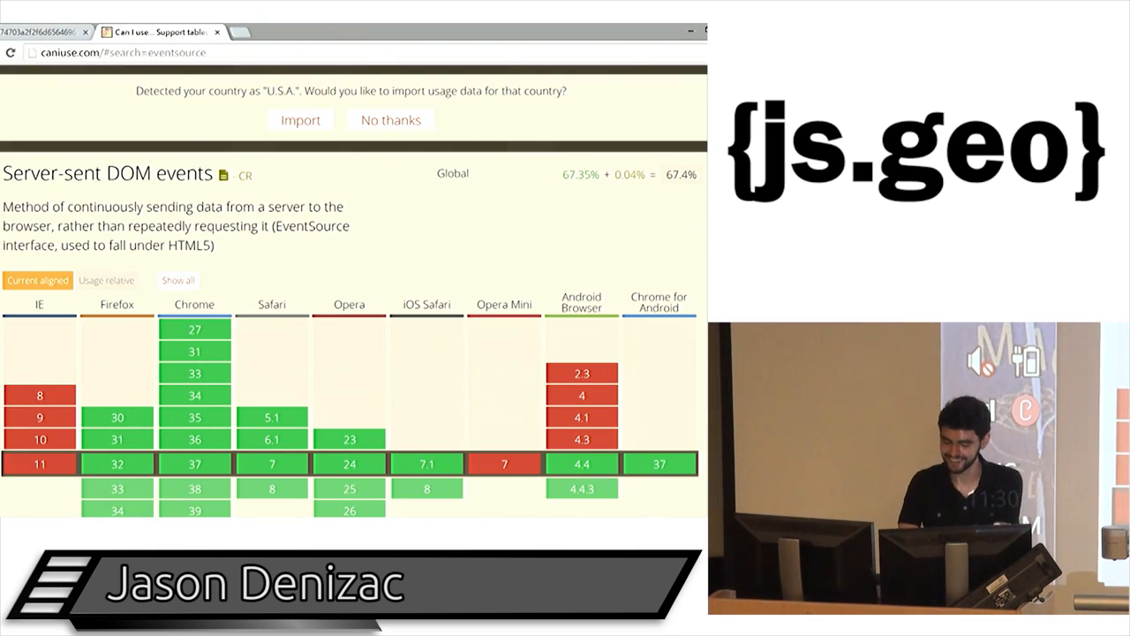
{"action": "scroll", "scroll_direction": "down", "scroll_amount": 3}
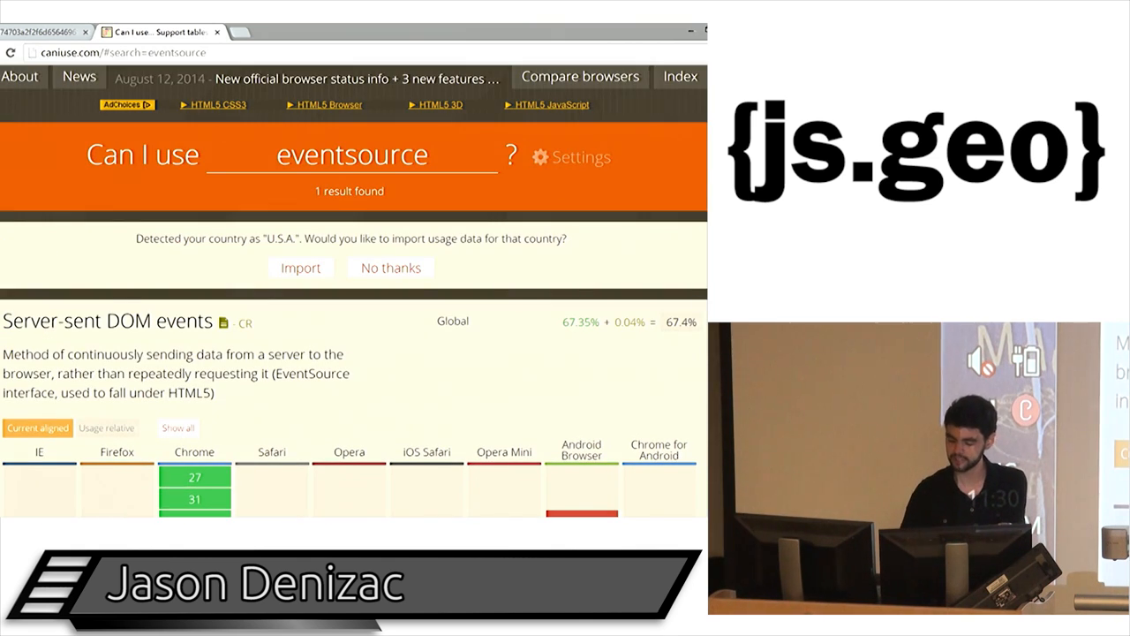
{"action": "scroll", "scroll_direction": "down", "scroll_amount": 3}
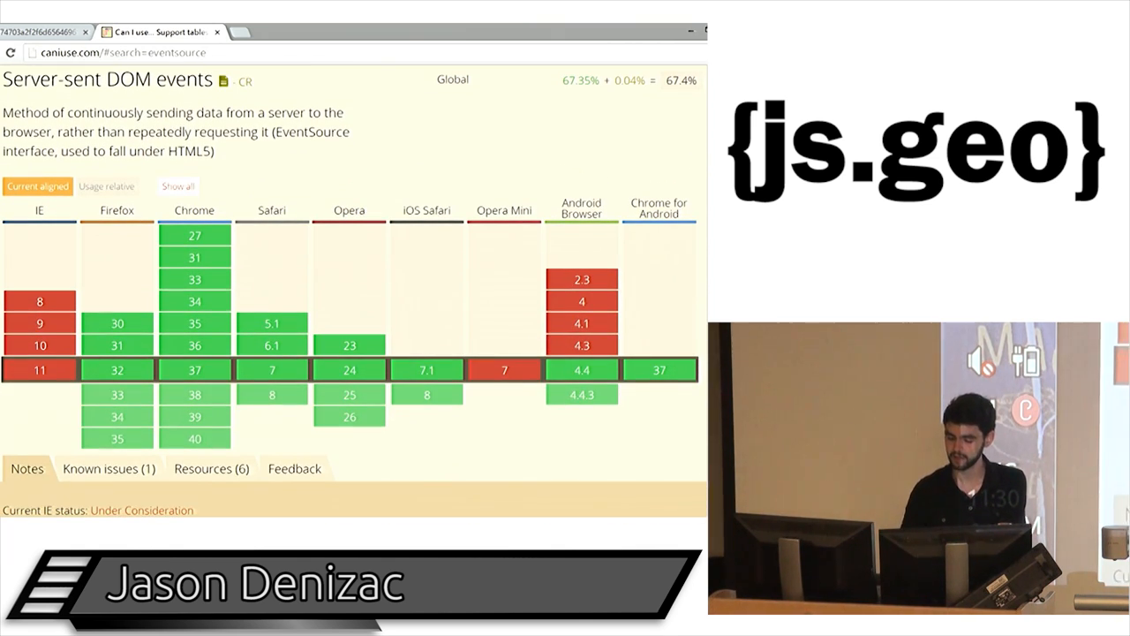